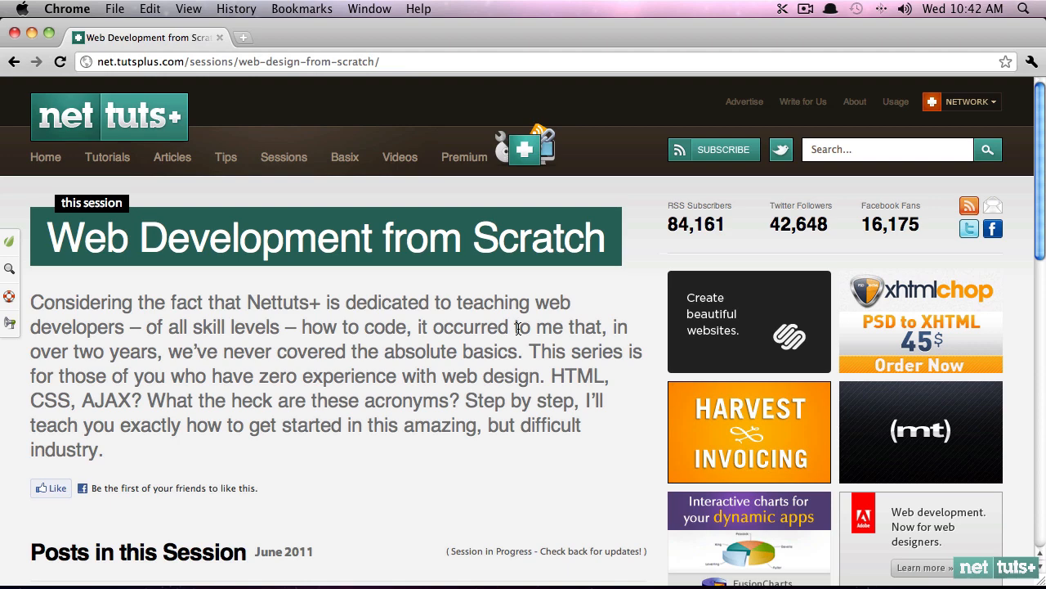
mouse_move(39, 42)
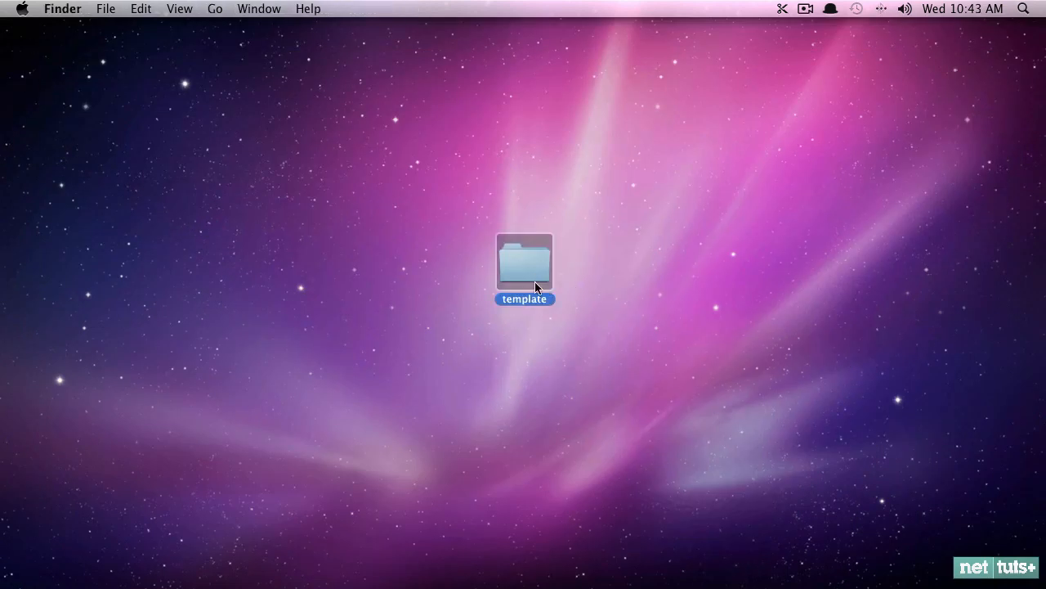
mouse_move(531, 585)
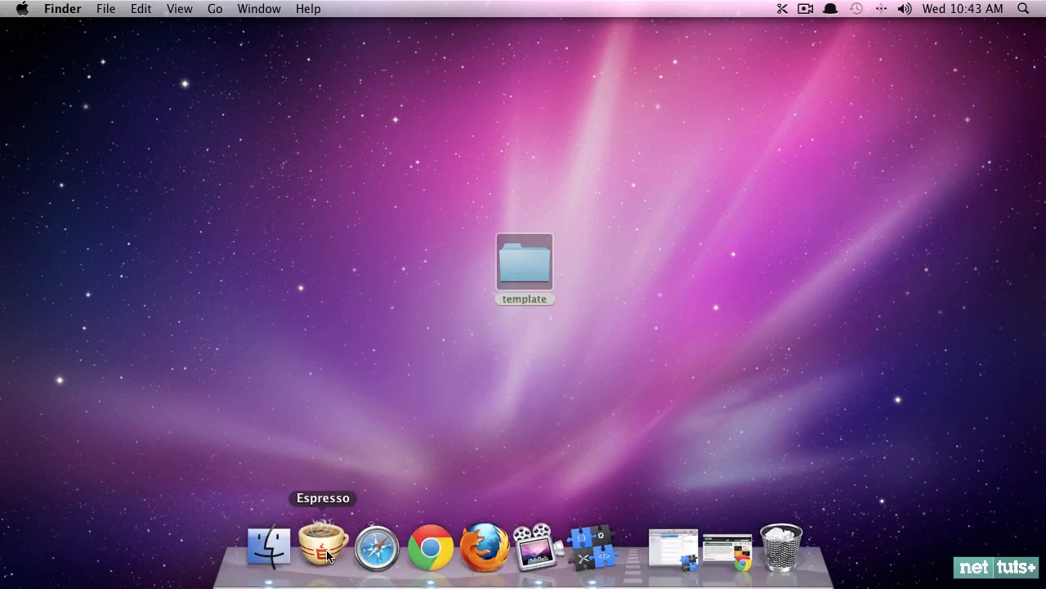
Launch Espresso, add links.html, and insert the 'My First Website' HTML skeleton
click(322, 548)
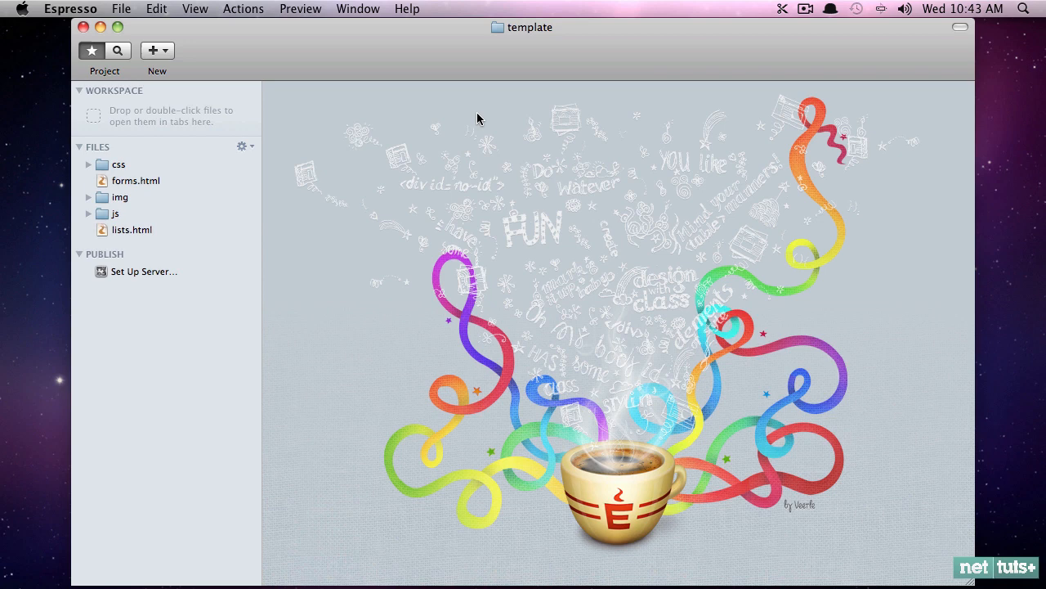
click(157, 50)
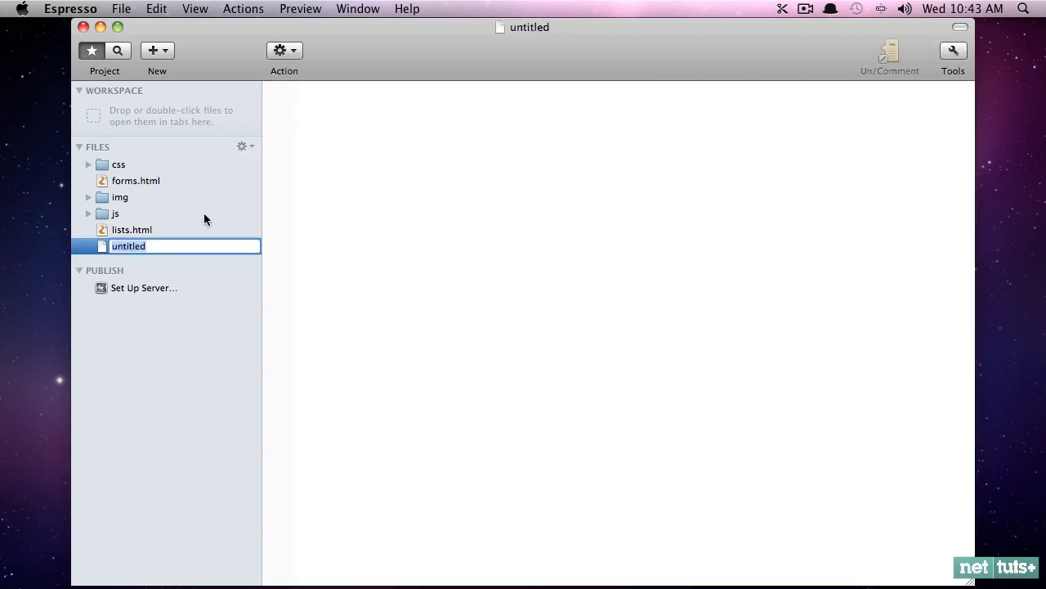
text(links.html)
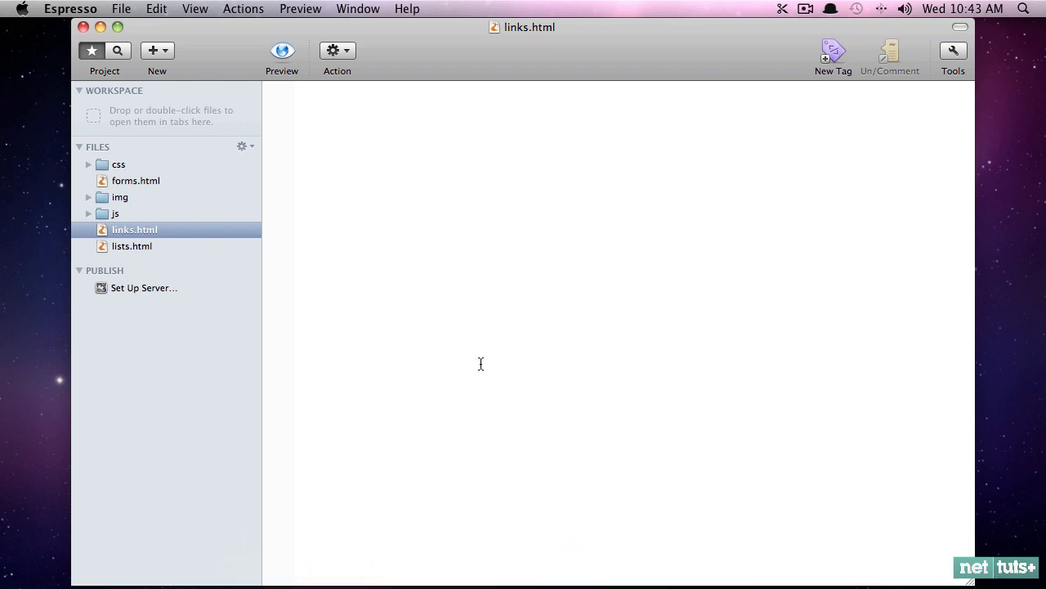
click(1024, 10)
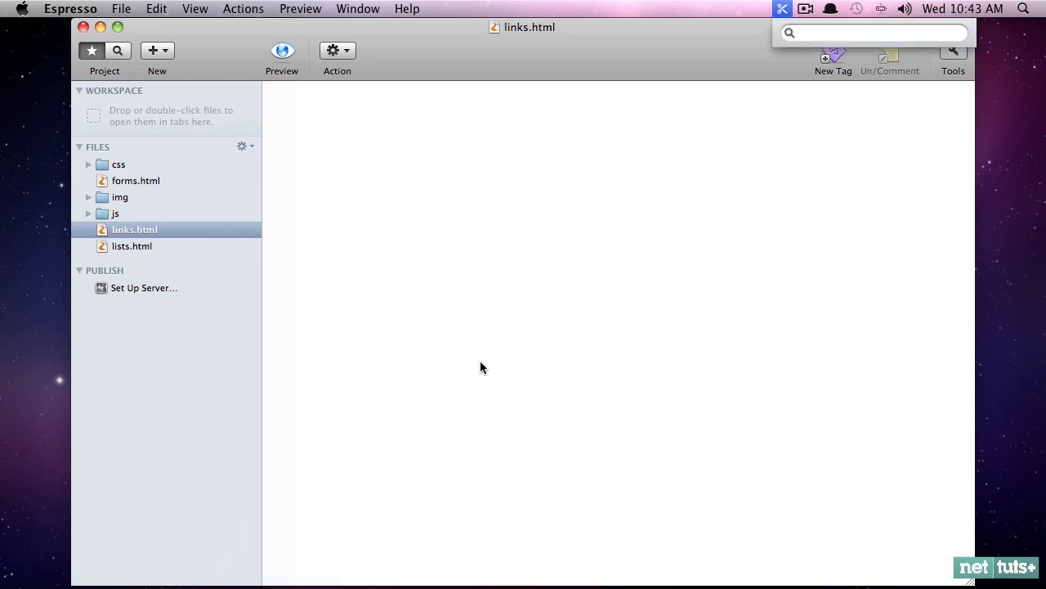
double_click(134, 229)
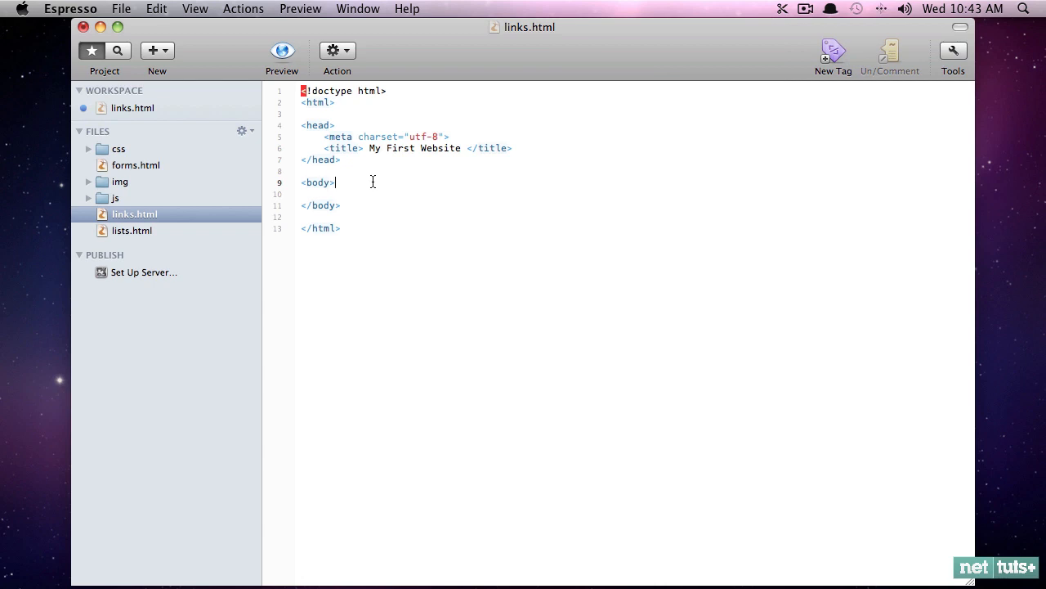
key(Return)
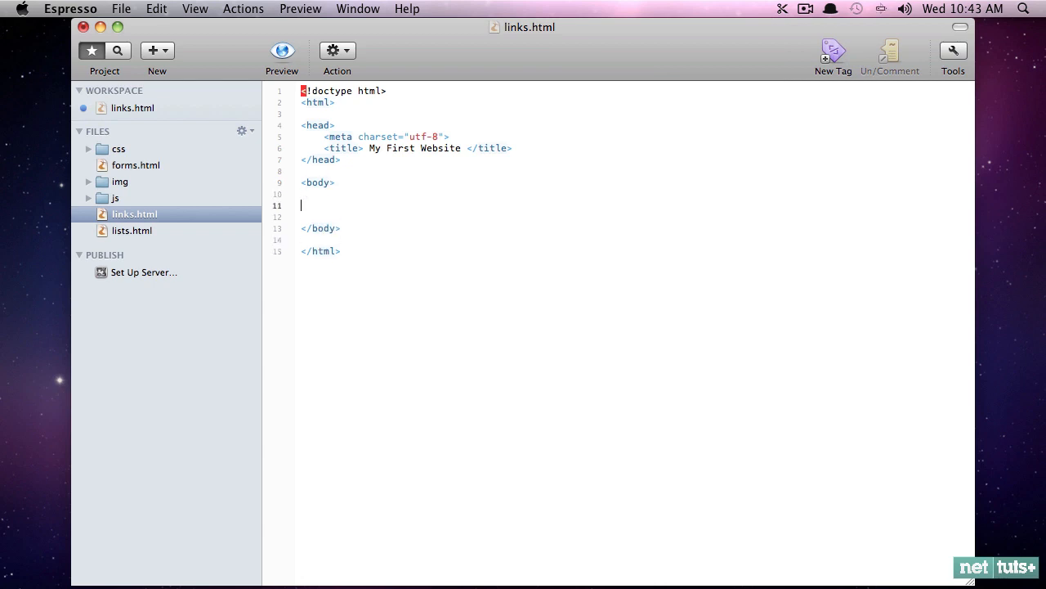
text(http://)
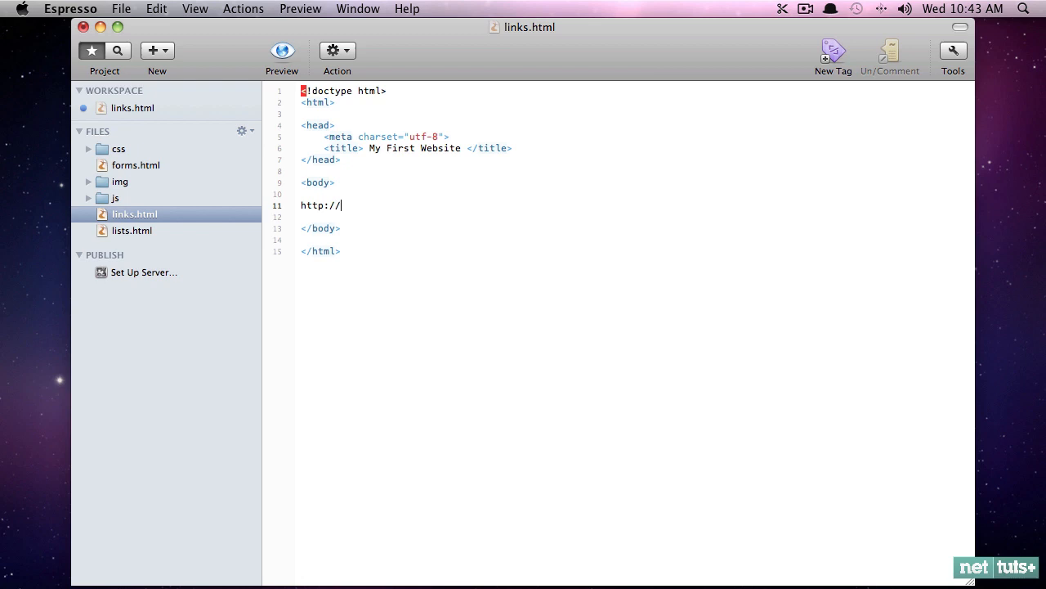
text(net.tutsplus.com)
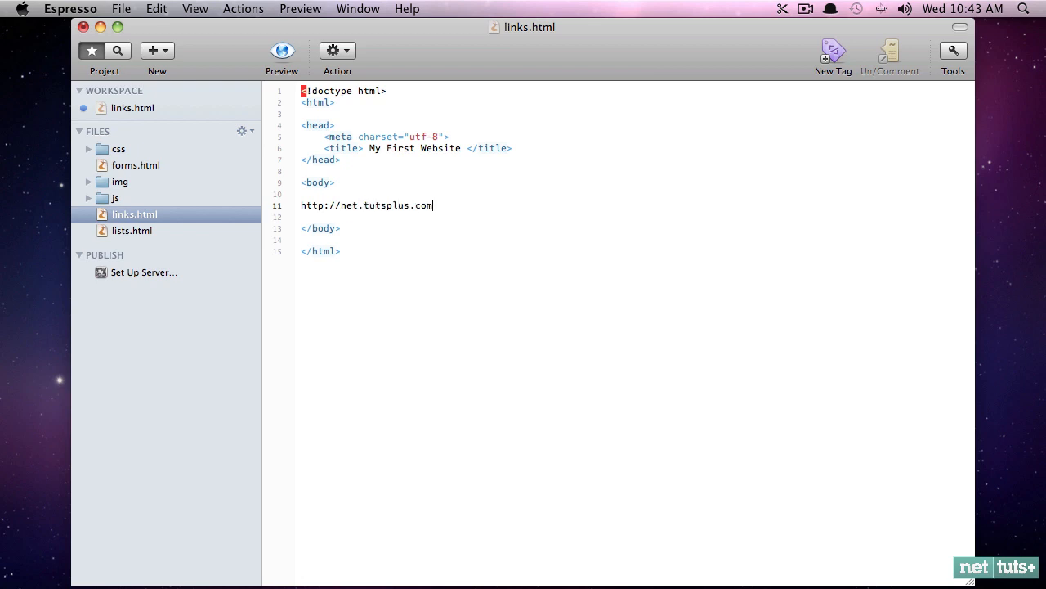
click(281, 50)
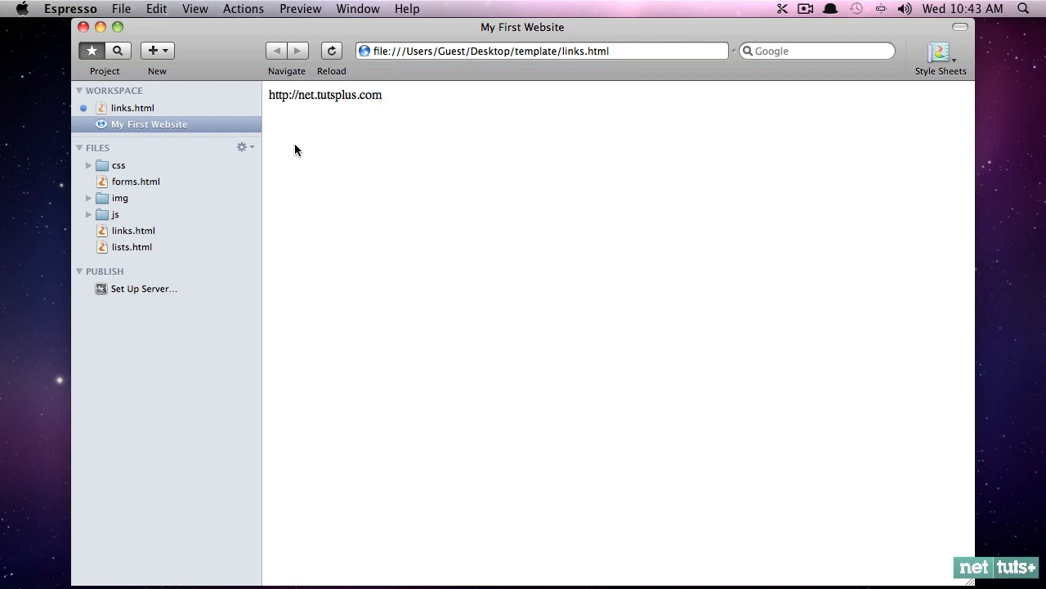
mouse_move(287, 156)
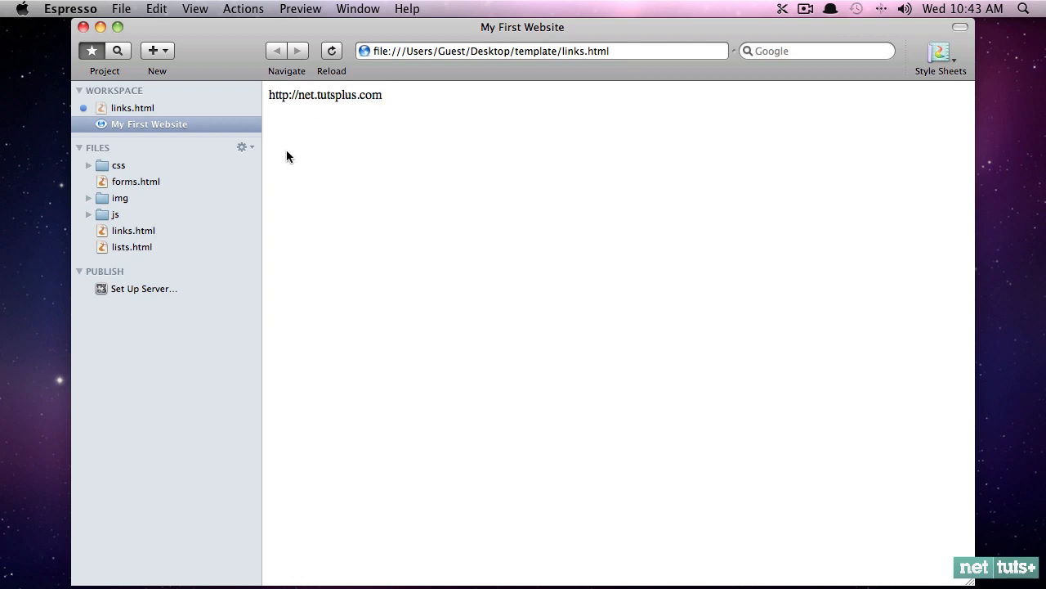
click(132, 108)
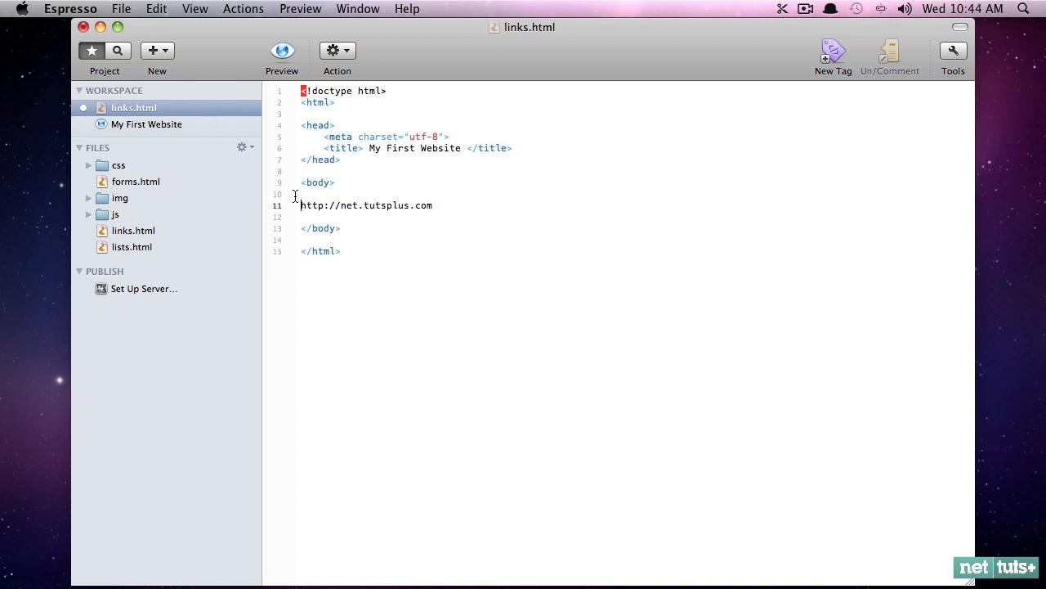
text(<a>)
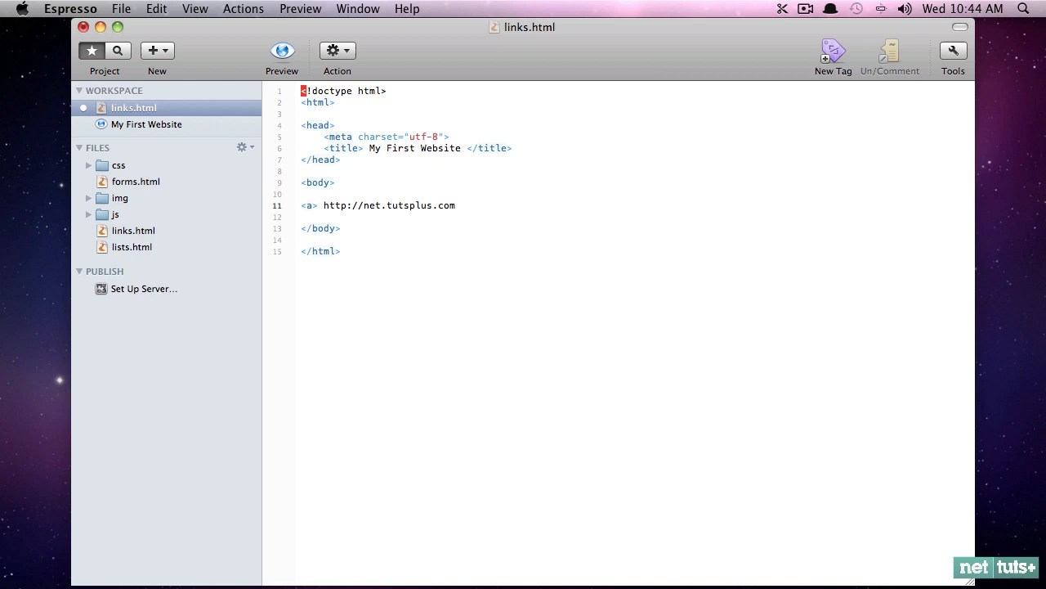
click(327, 206)
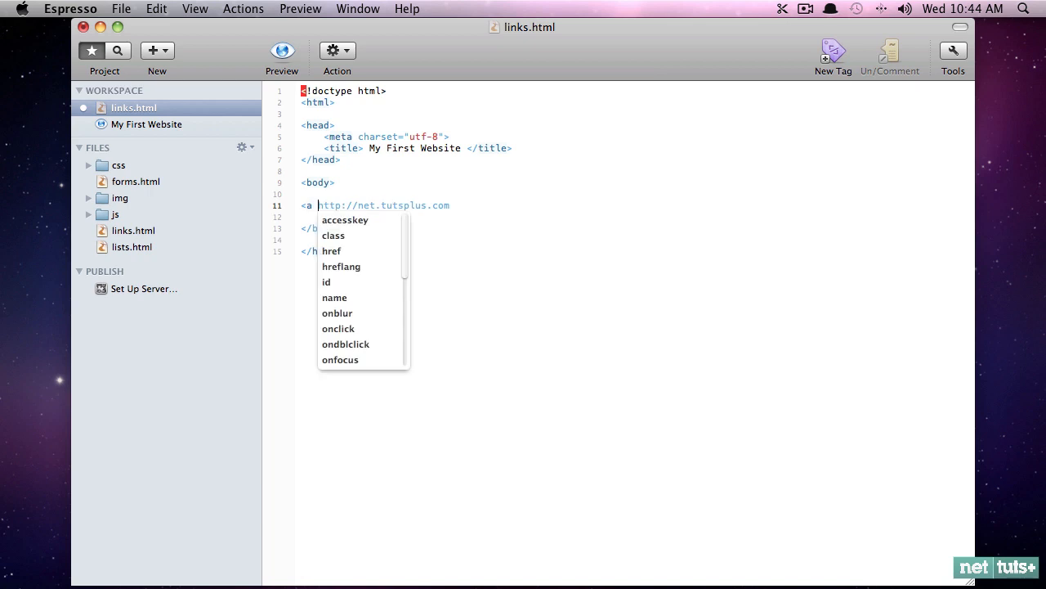
click(332, 251)
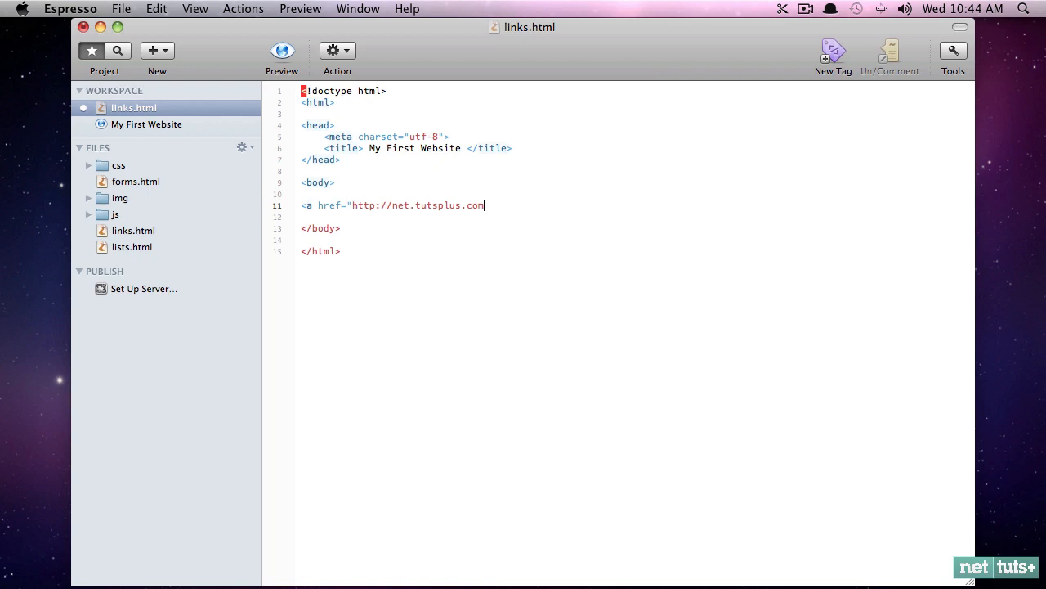
text(">)
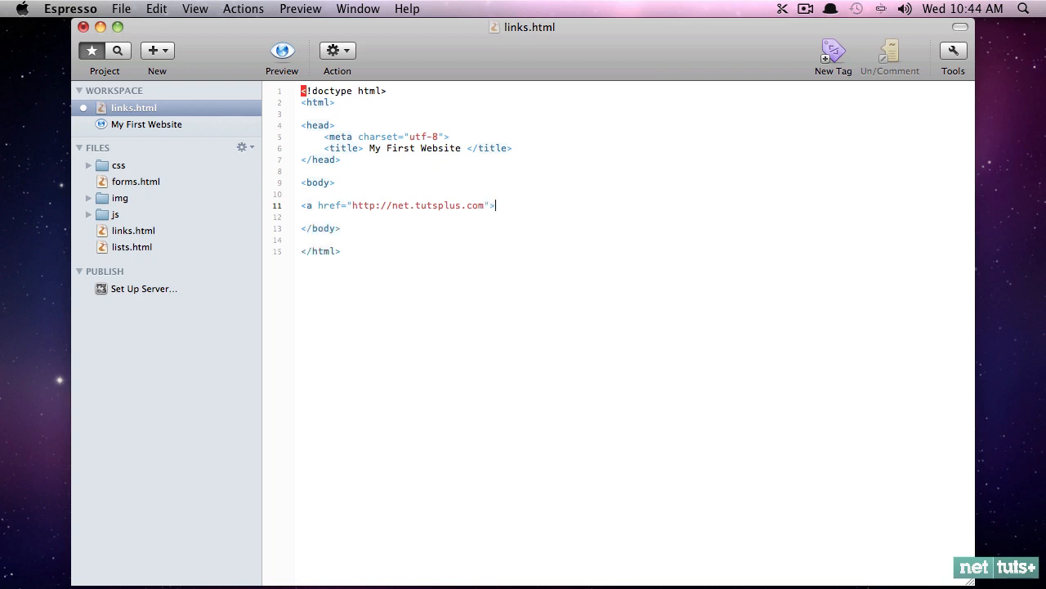
mouse_move(379, 31)
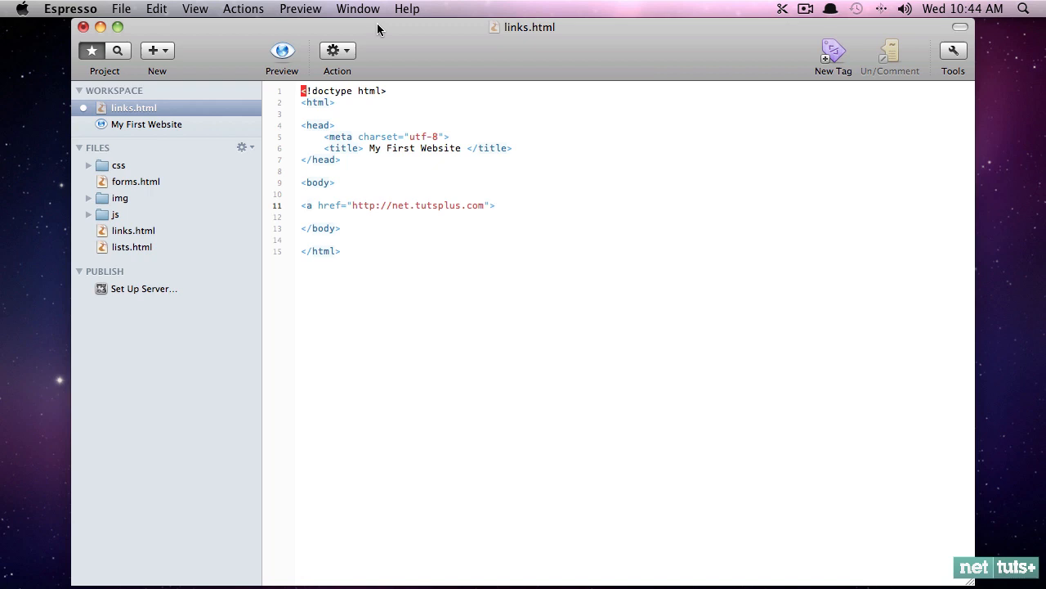
Add the link text 'Go to Nettuts+' after the opening tag and close it with </a>
click(149, 124)
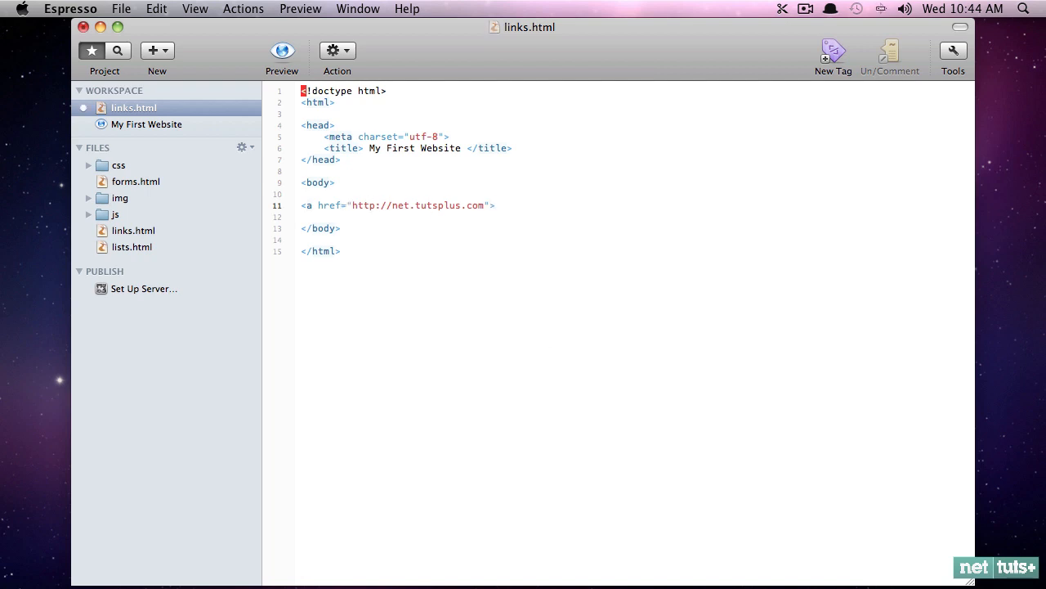
text(Go to Nettuts+)
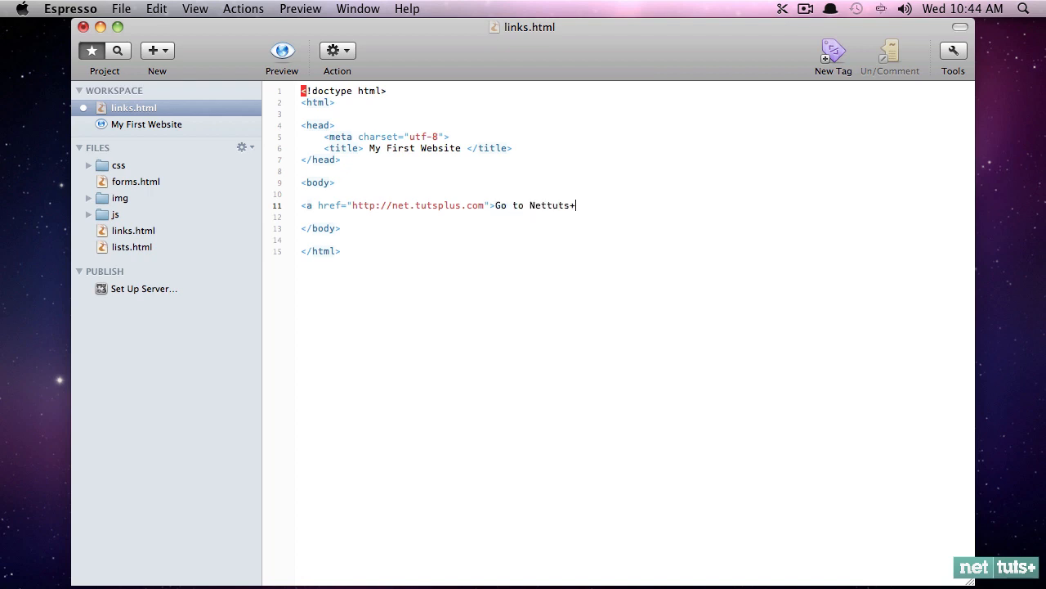
text(</a>)
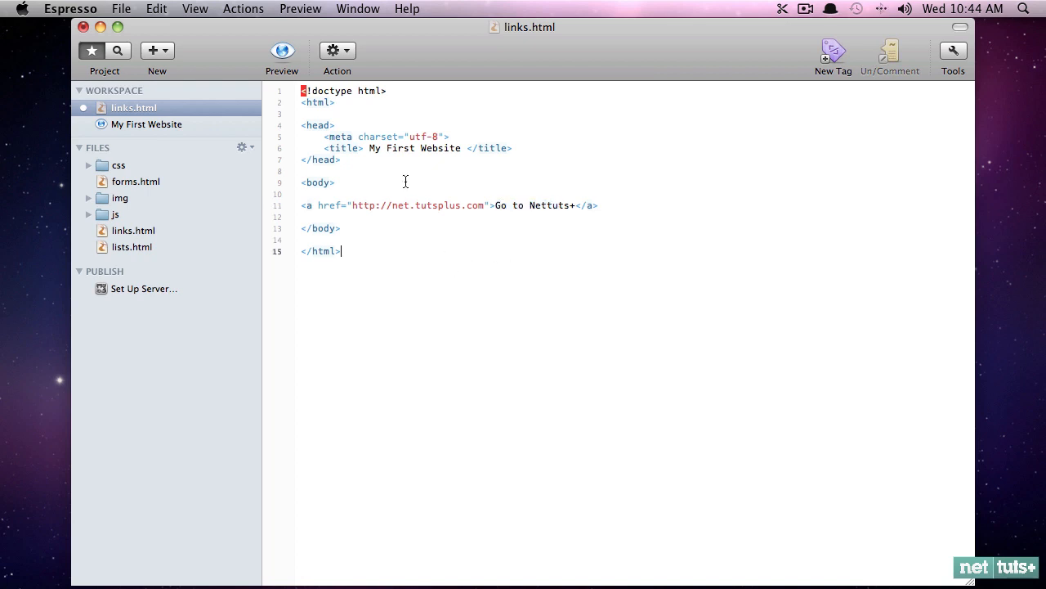
click(282, 50)
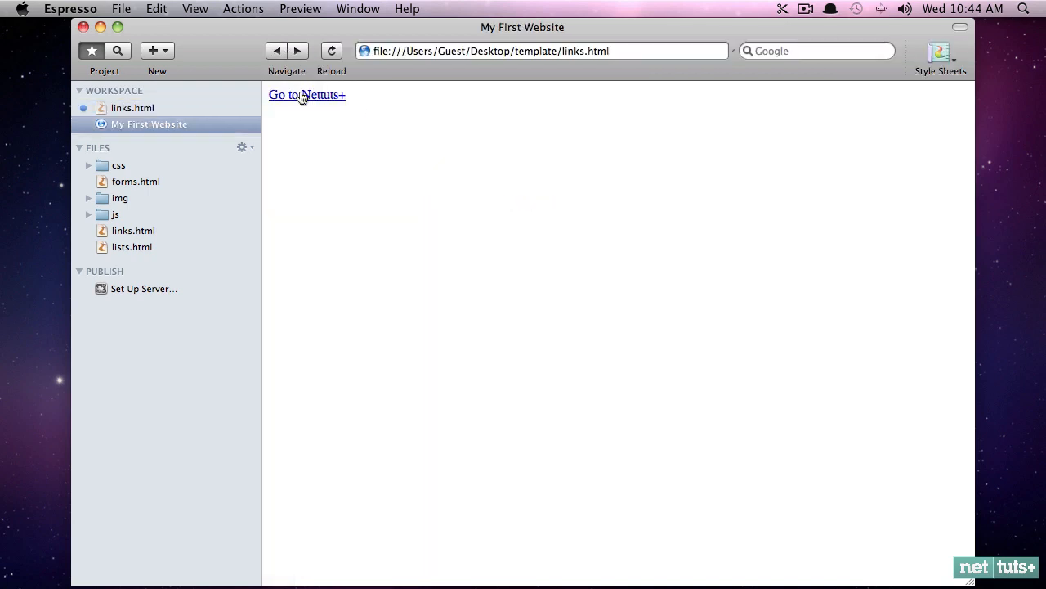
click(306, 95)
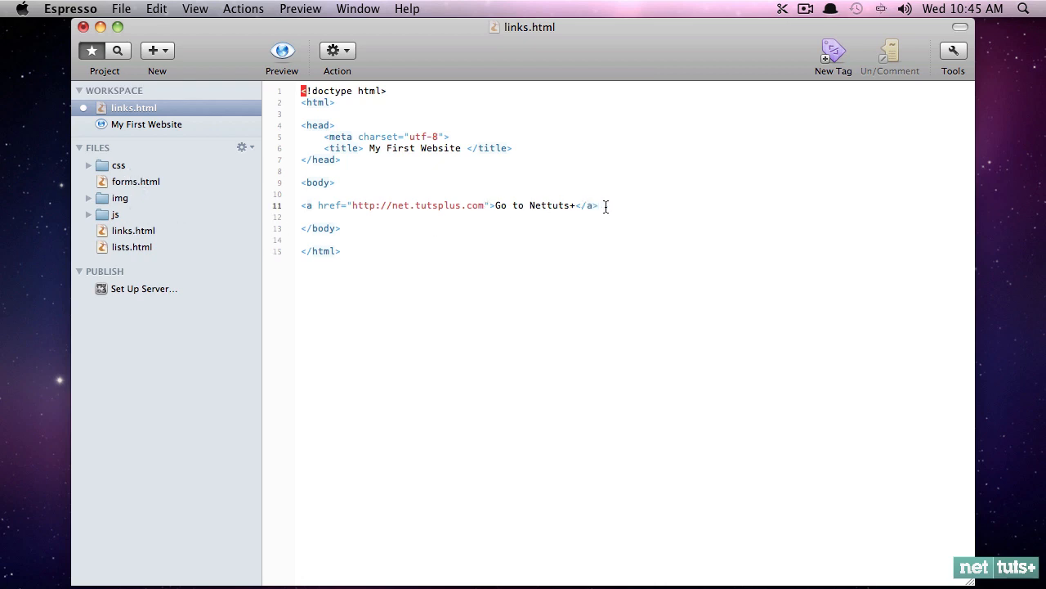
Type <a href="forms.html">Forms</a> on the line below the first anchor
text(<a href=")
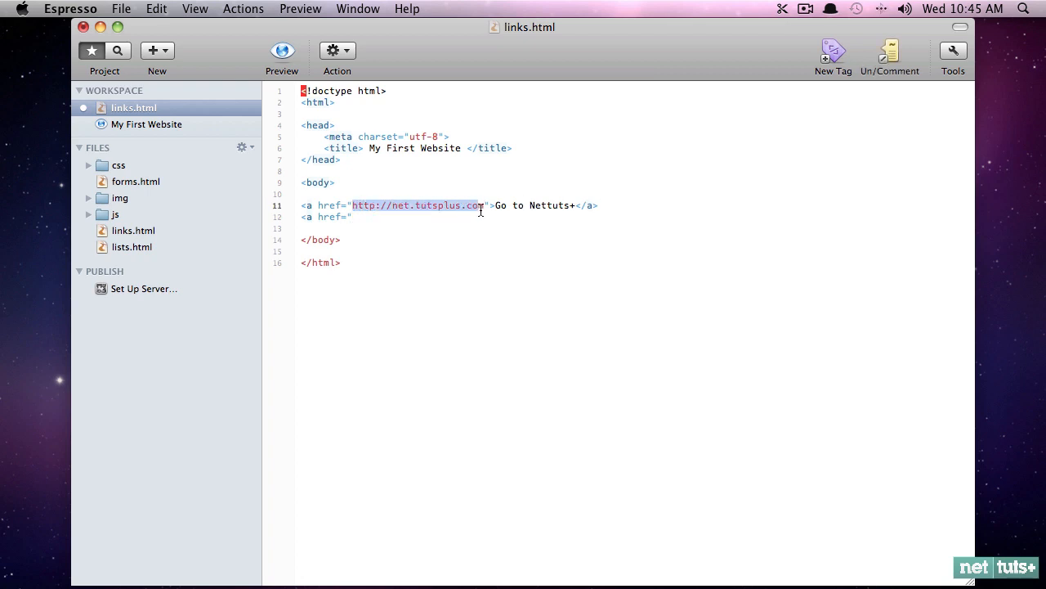
mouse_move(445, 202)
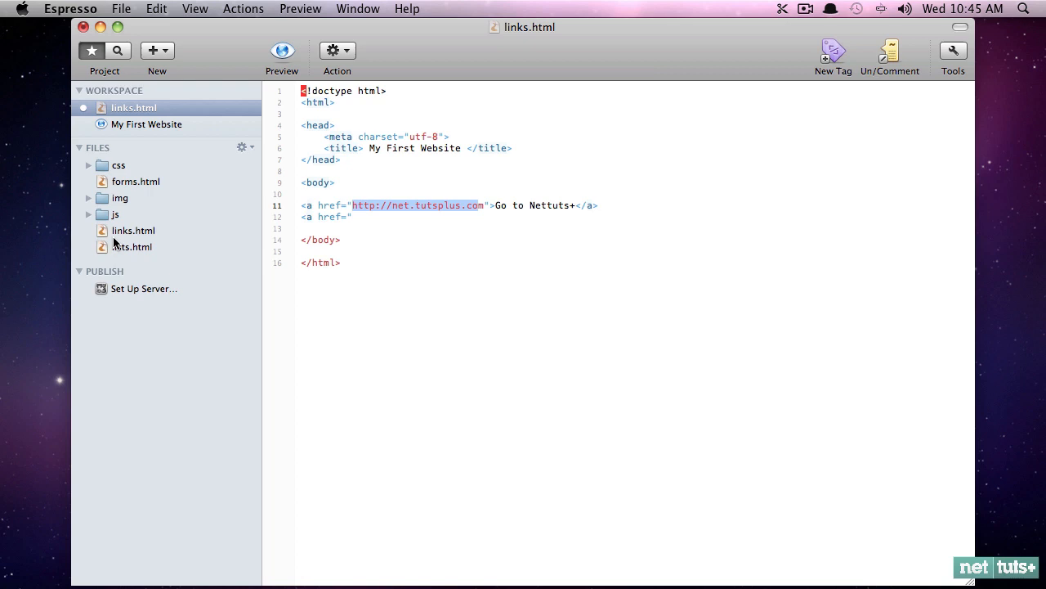
click(368, 217)
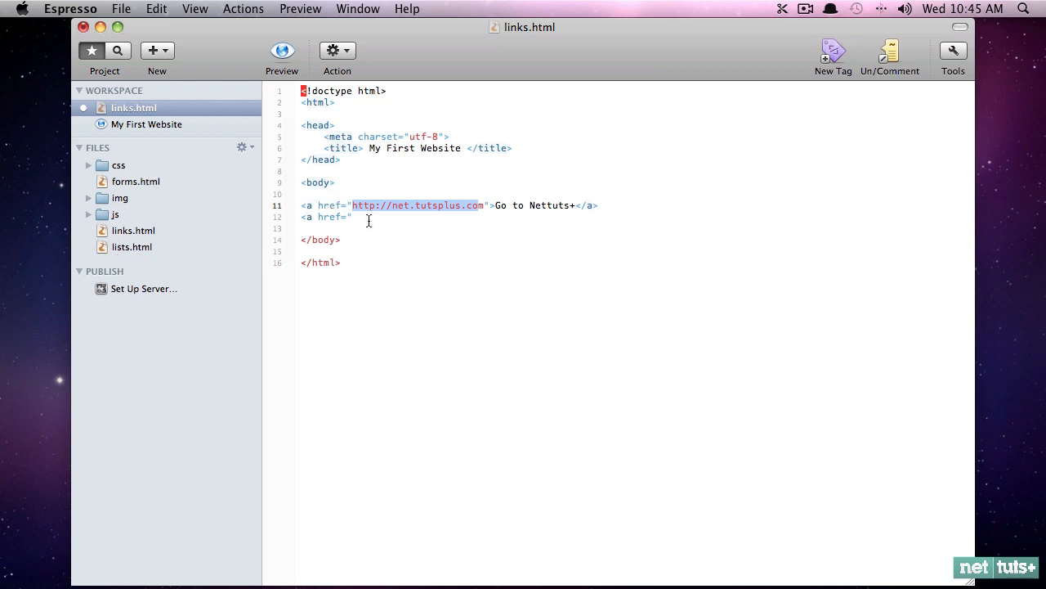
text(form)
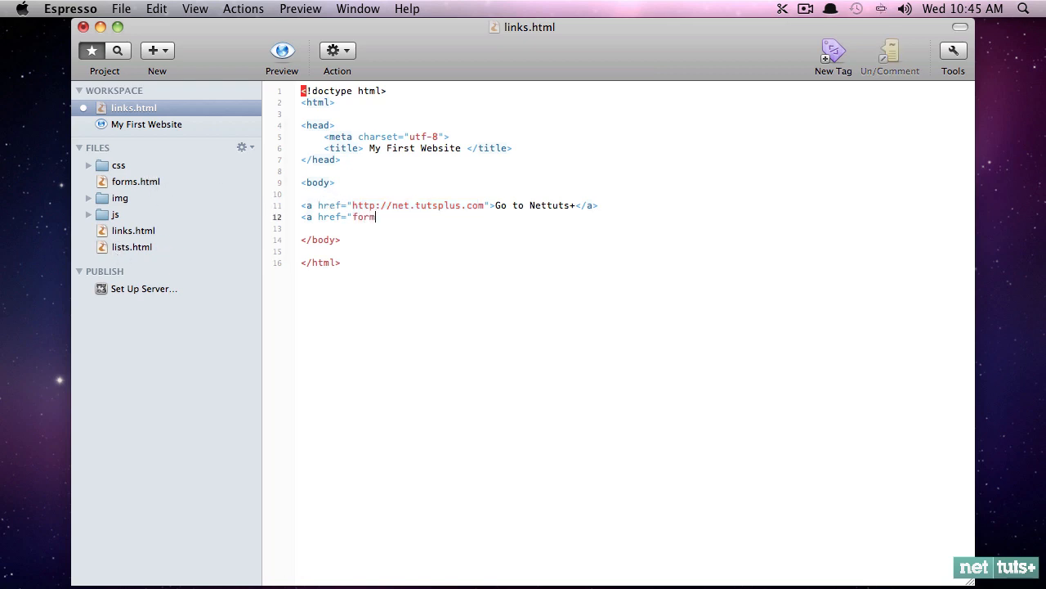
text(s.html">)
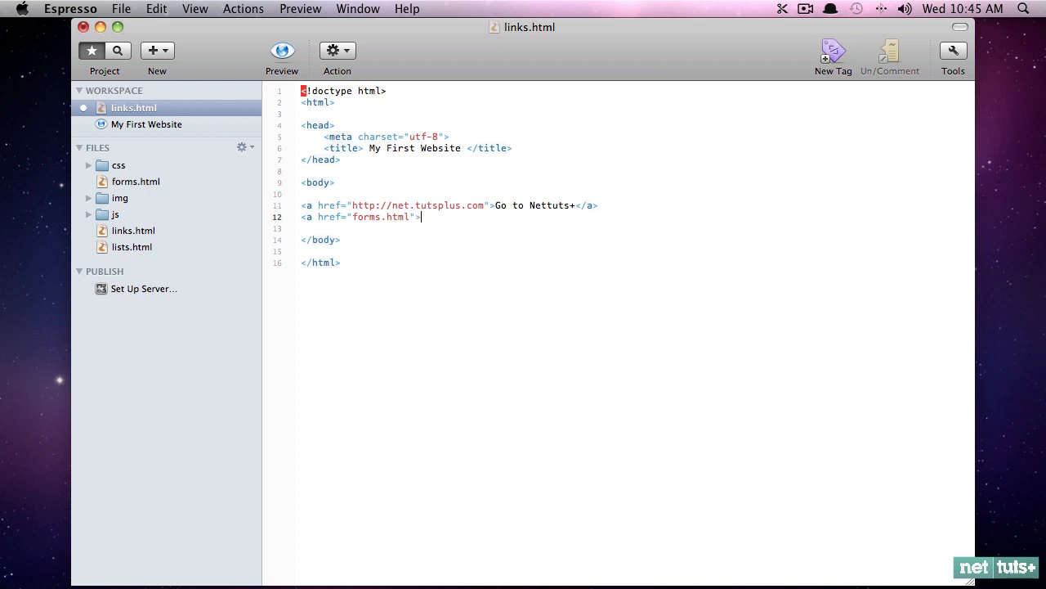
text(Forms</a>)
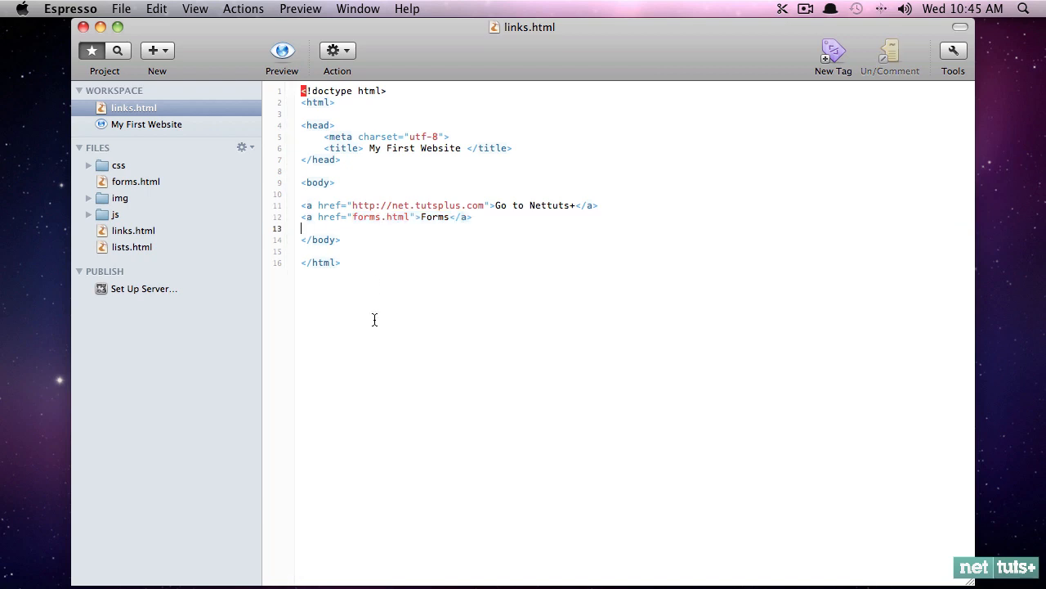
Preview the page with the repeated Forms links on one line, then return to the source
click(281, 49)
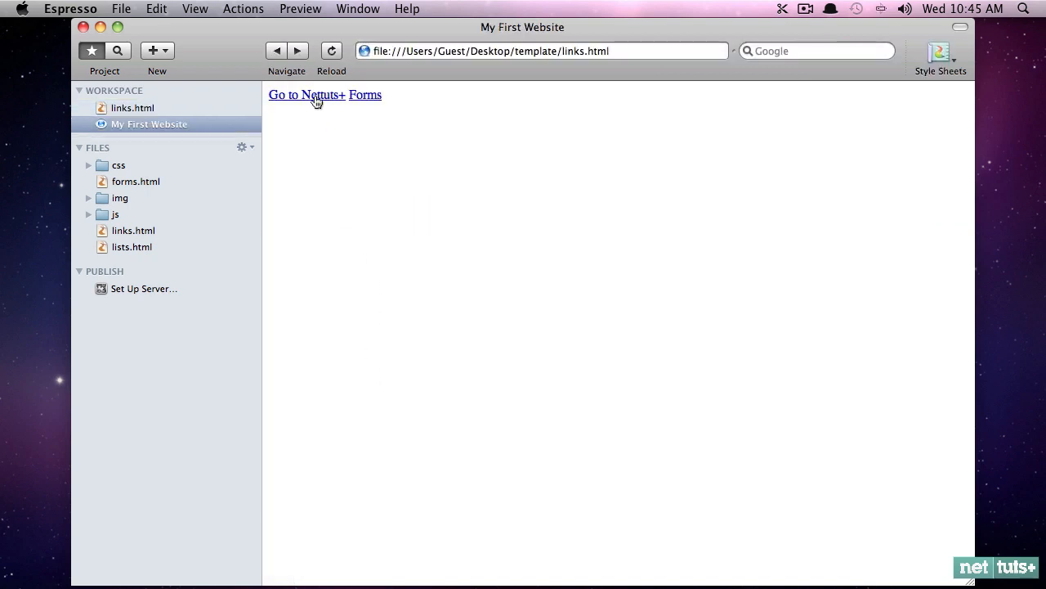
mouse_move(369, 100)
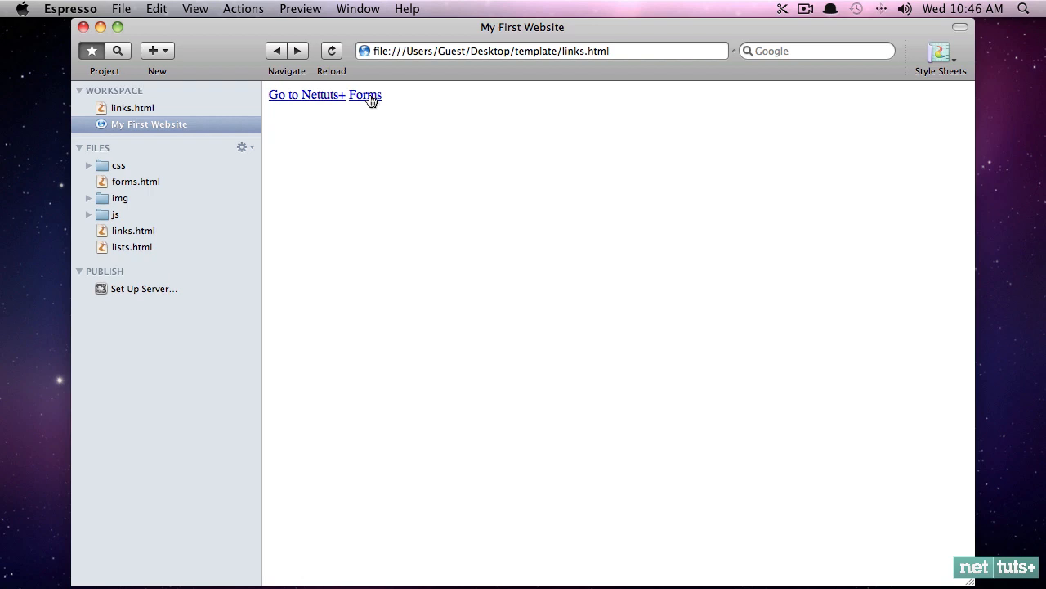
click(133, 107)
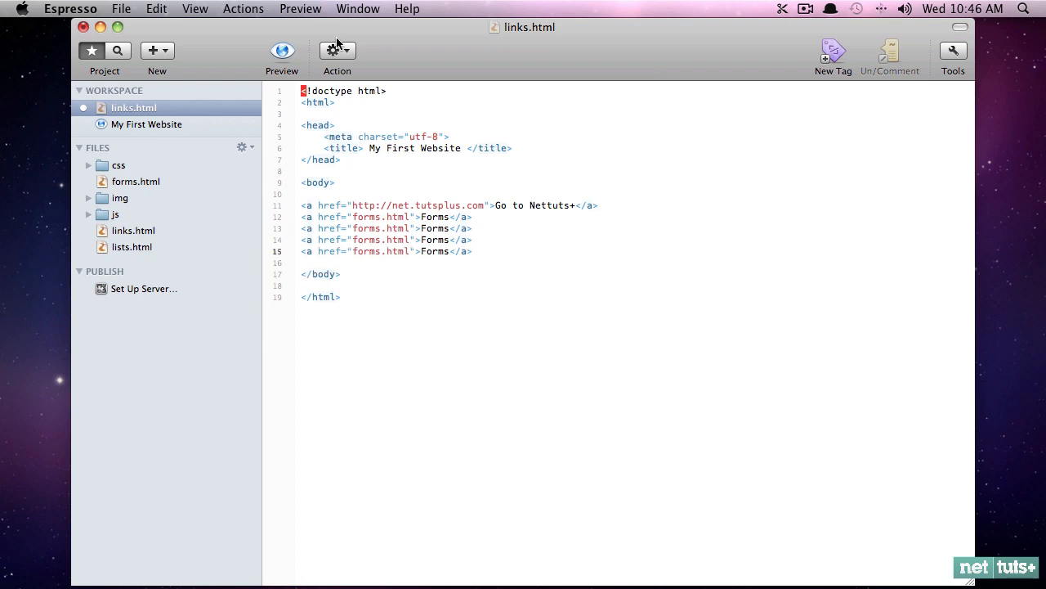
click(281, 50)
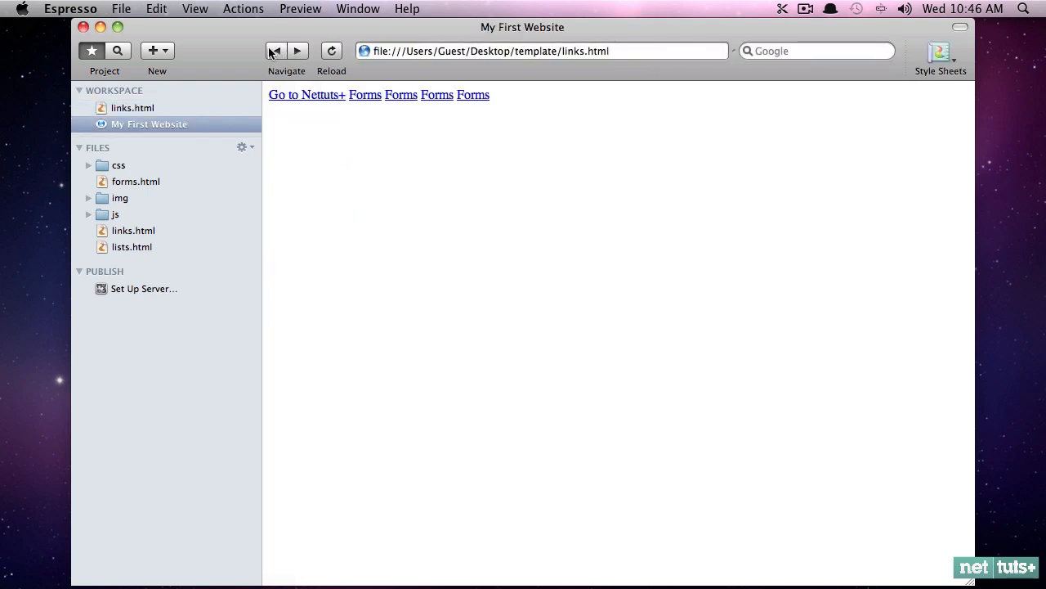
mouse_move(30, 143)
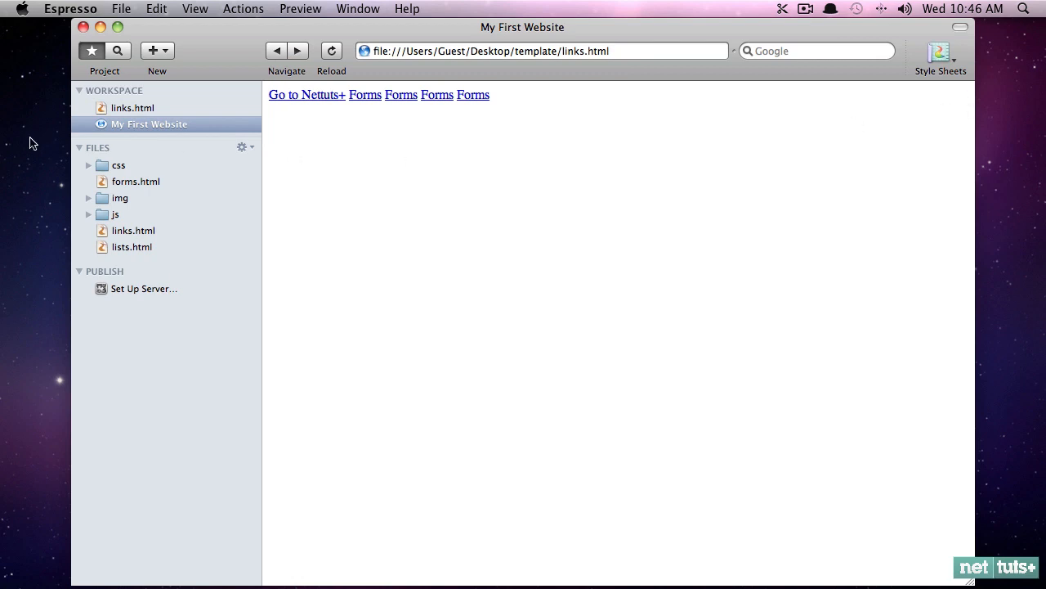
click(133, 107)
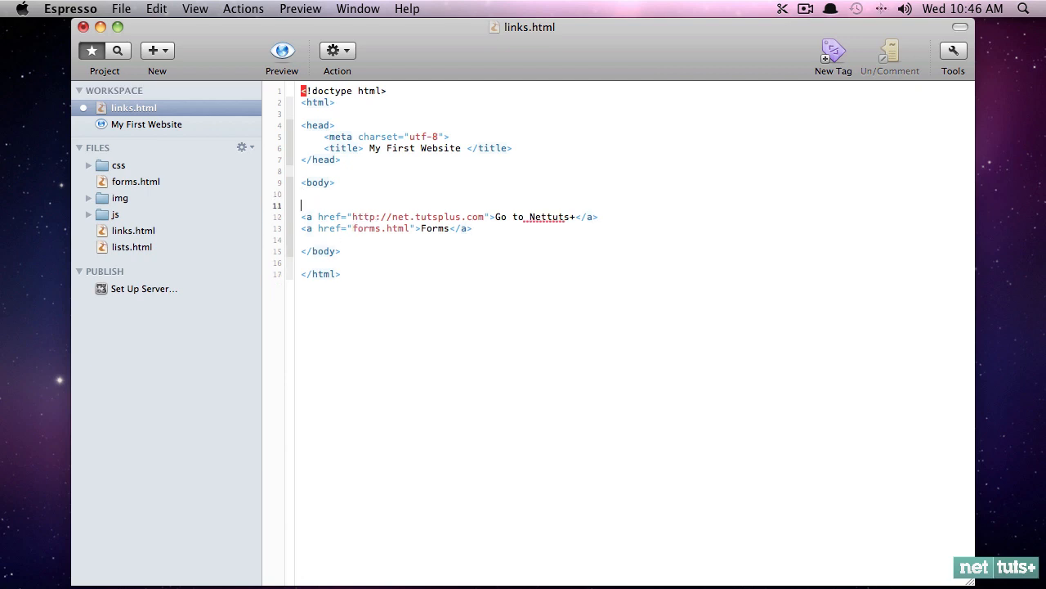
Wrap the anchors in <ul> and <li> tags, preview the bulleted list, and return to source
text(<ul)
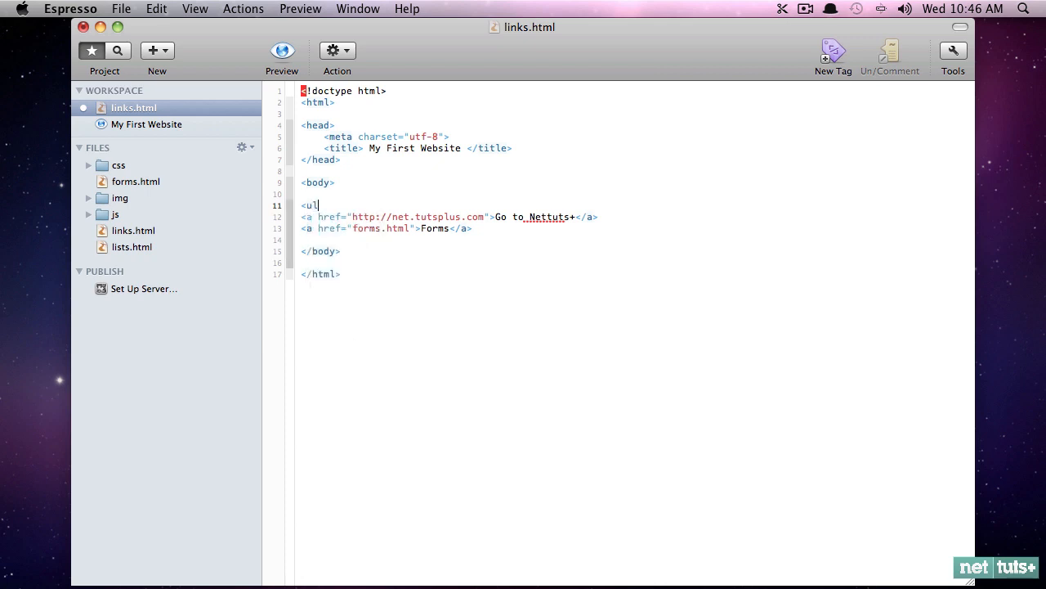
text(<li>)
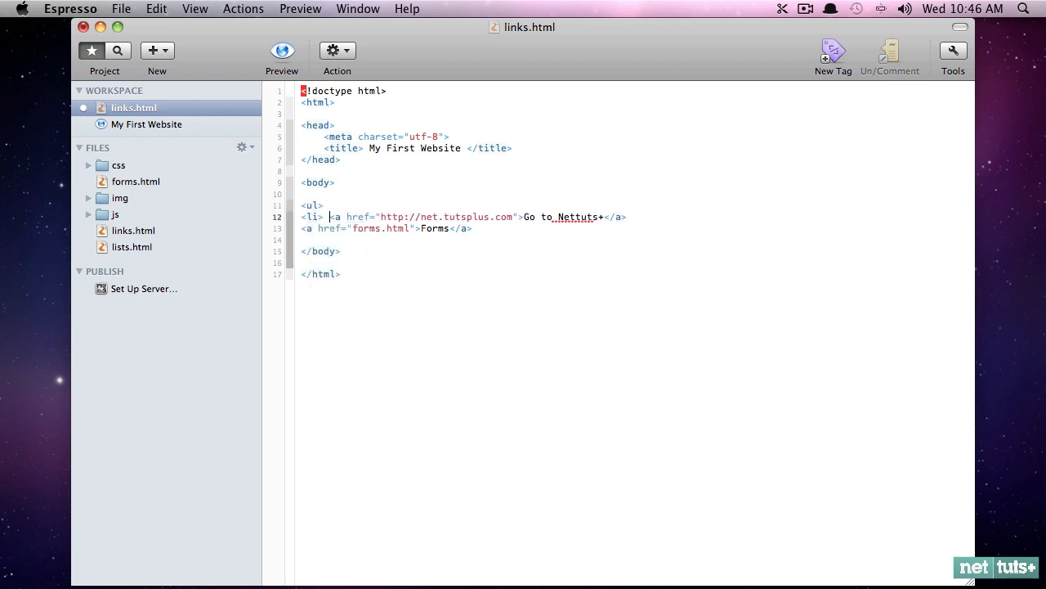
text(</li>)
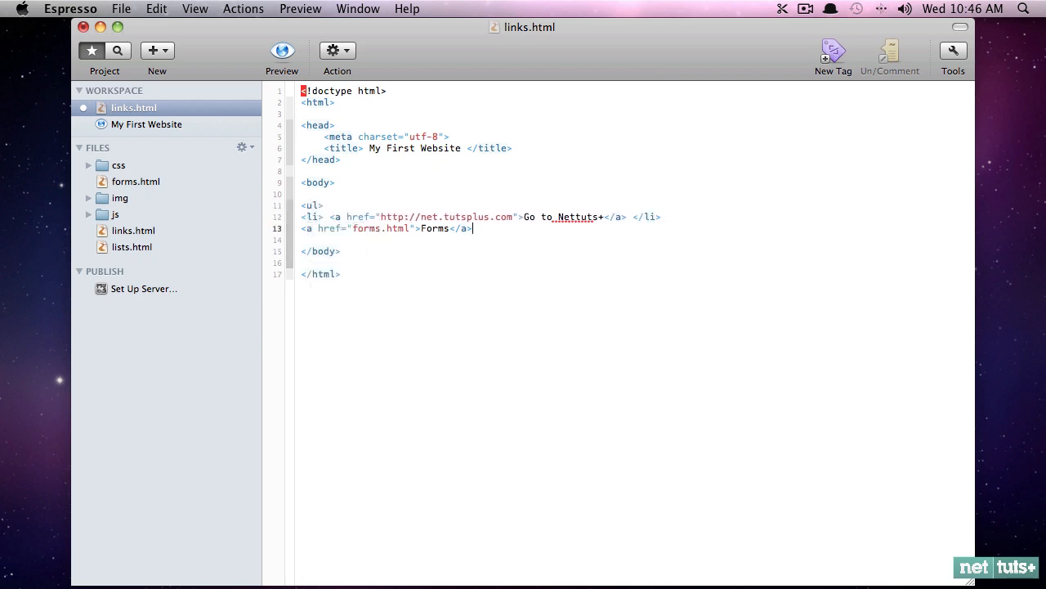
text(</li>)
click(633, 239)
text(</ul>)
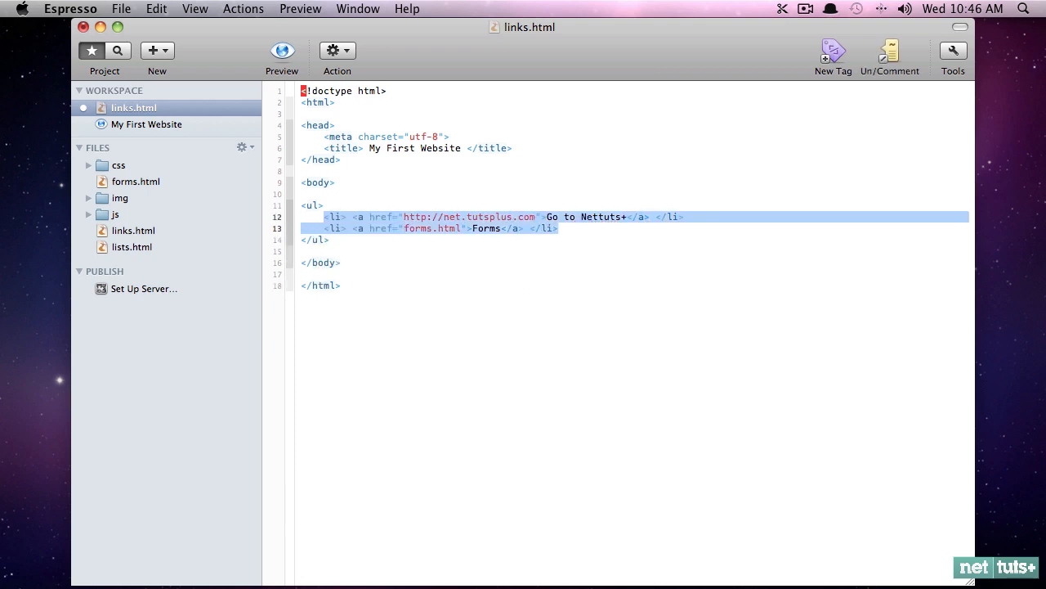
click(281, 50)
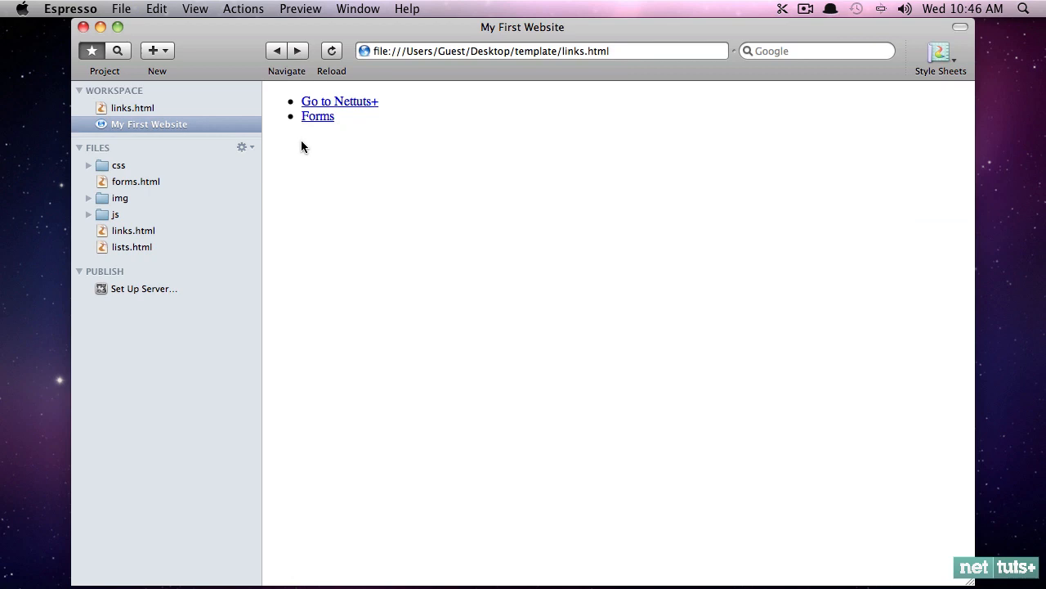
click(133, 107)
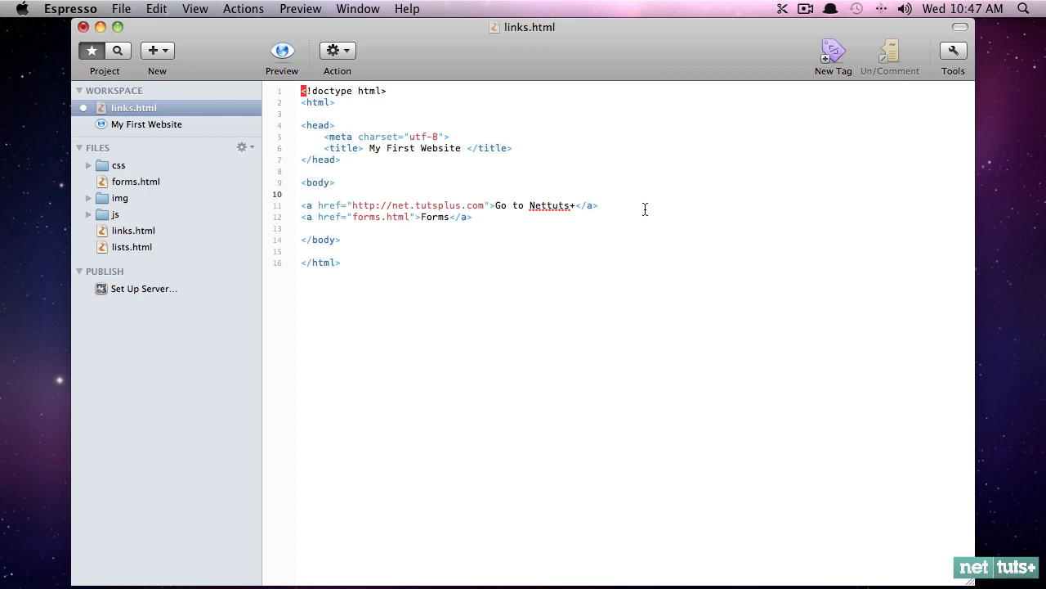
Preview the side-by-side links, then add <br /> tags after the first anchor
click(282, 50)
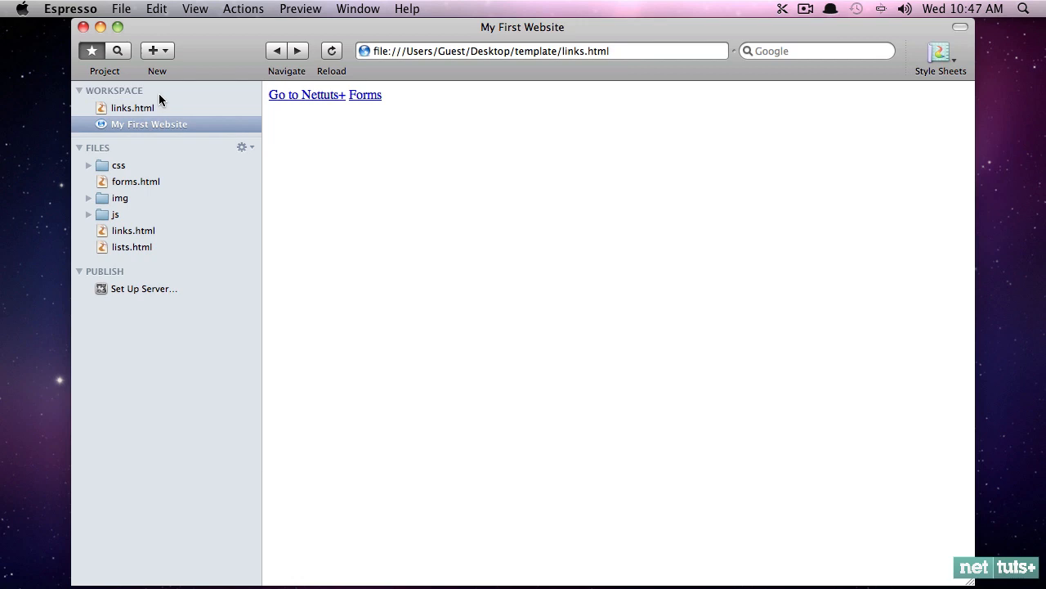
click(131, 107)
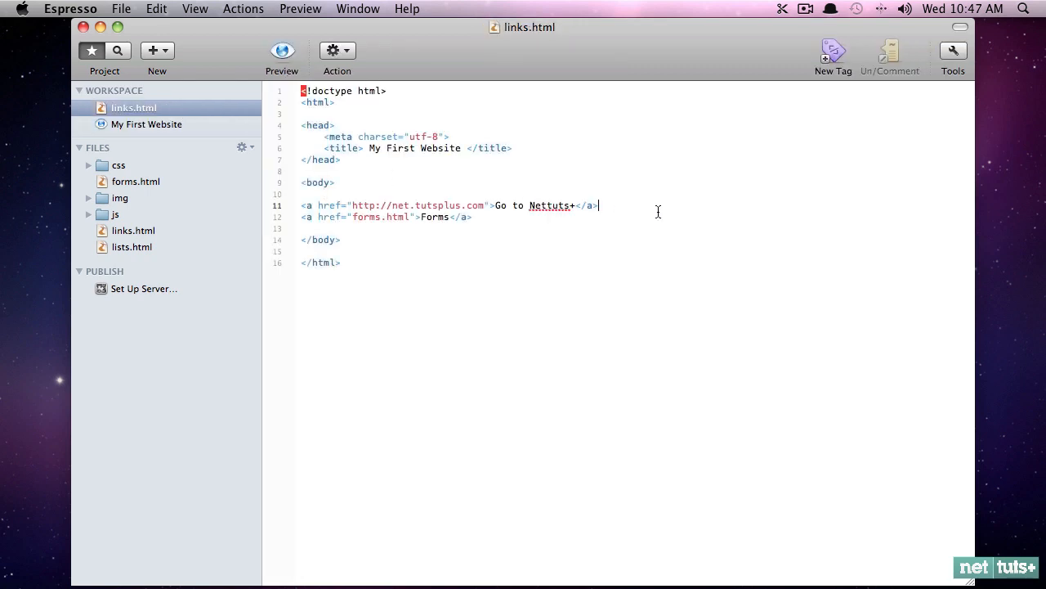
text(<br />)
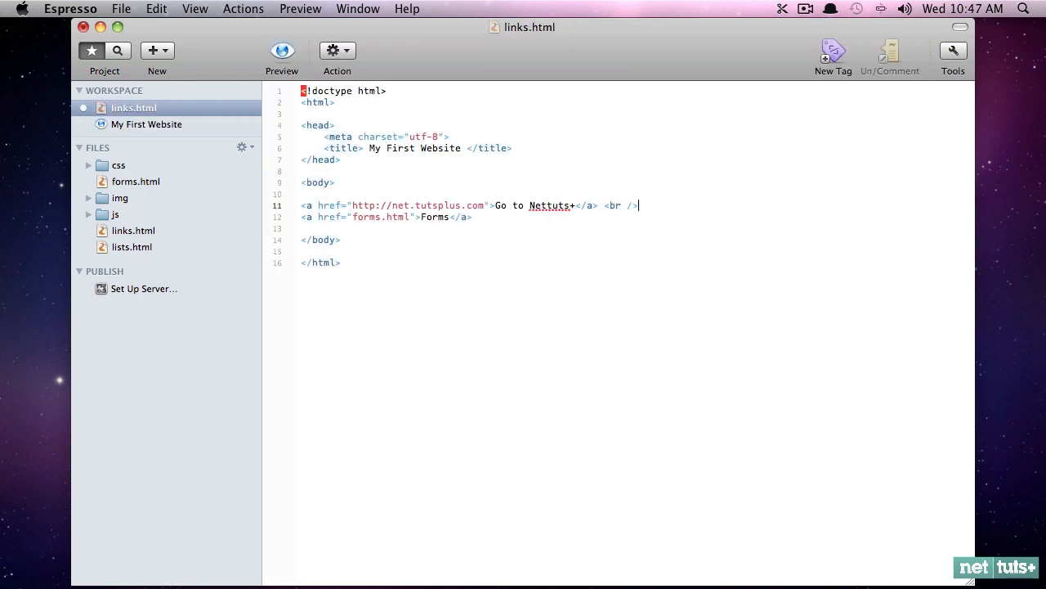
click(281, 50)
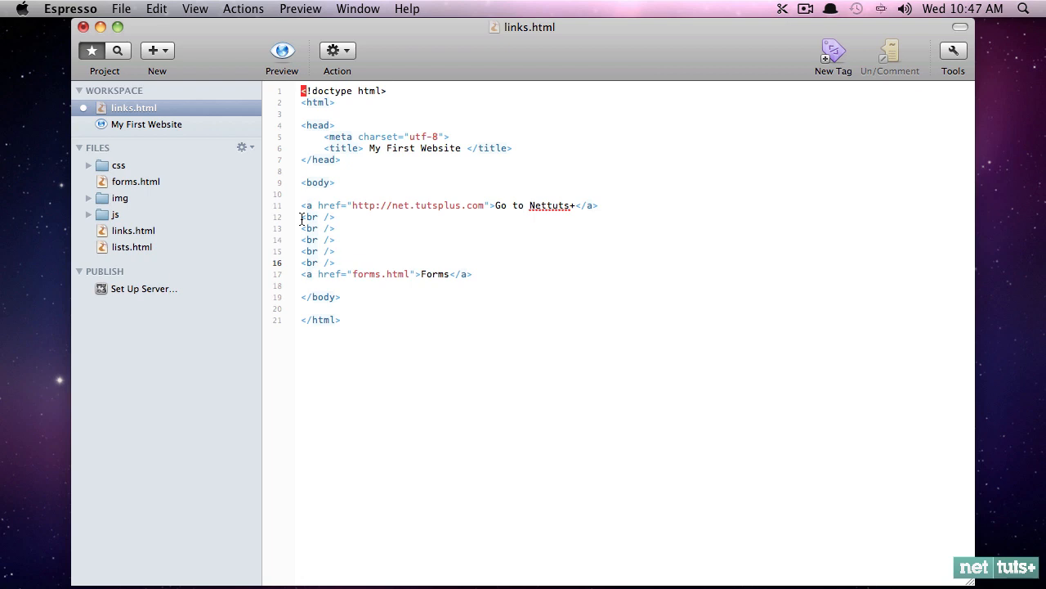
Select the stack of br tags, follow the Forms link in preview, and return to links.html
drag(302, 216, 335, 263)
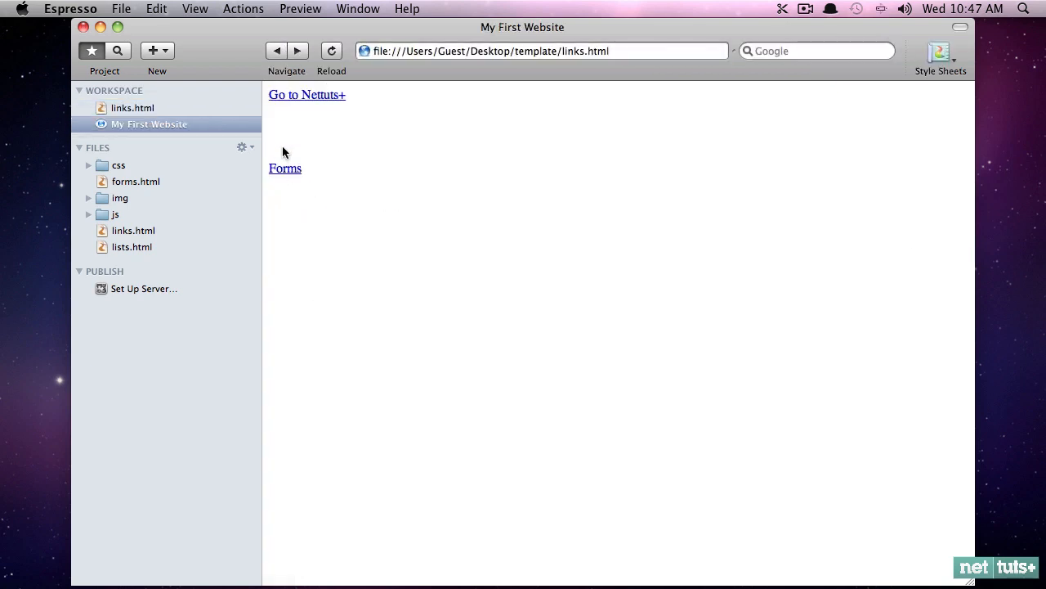
click(285, 167)
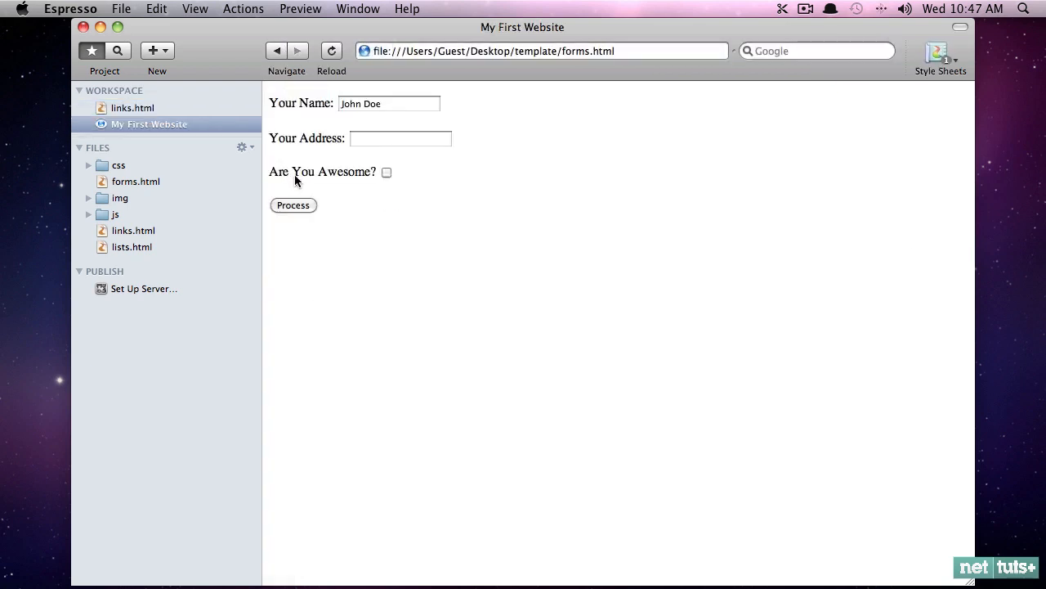
click(133, 107)
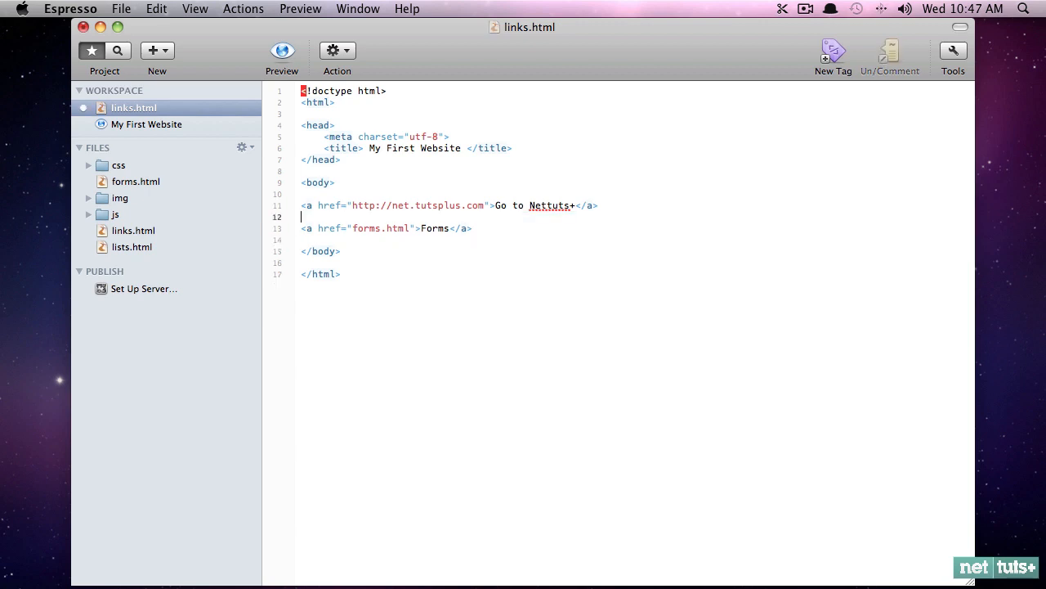
mouse_move(419, 229)
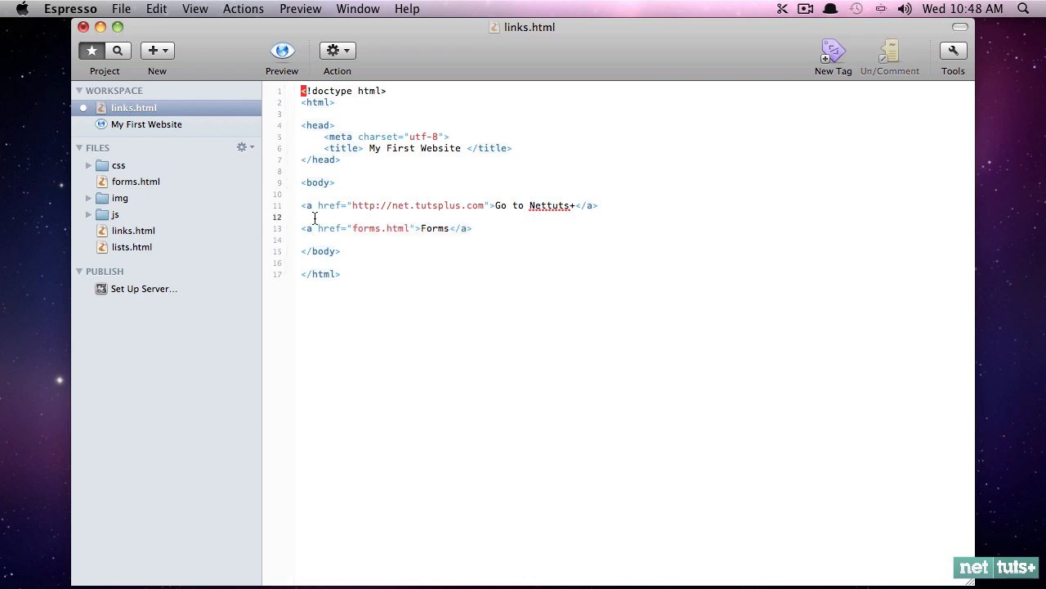
Type a single <br /> on line 12, preview the stacked links, and open the Forms link
text(<br />)
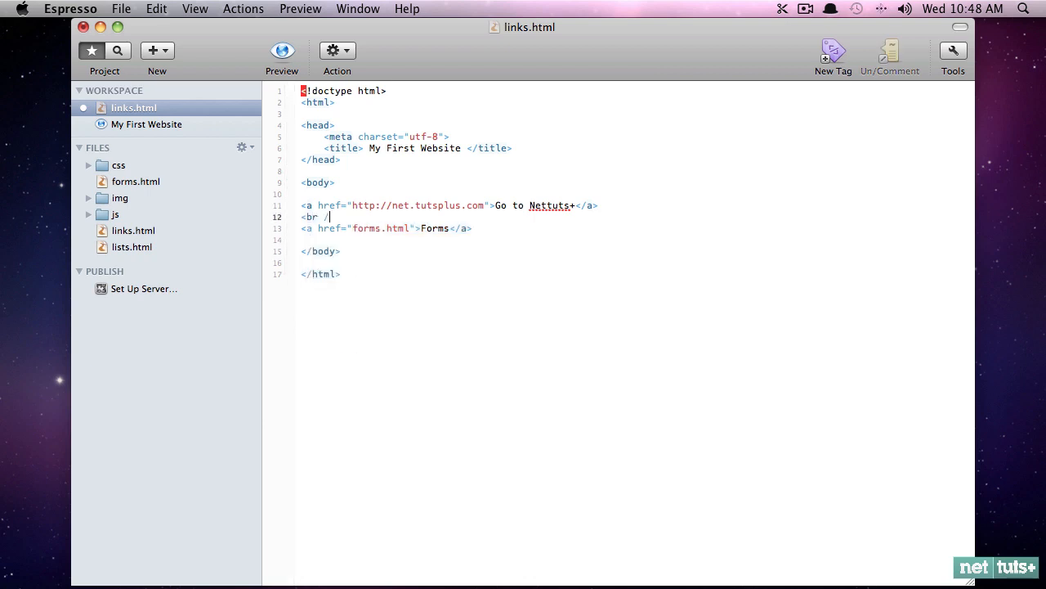
click(281, 50)
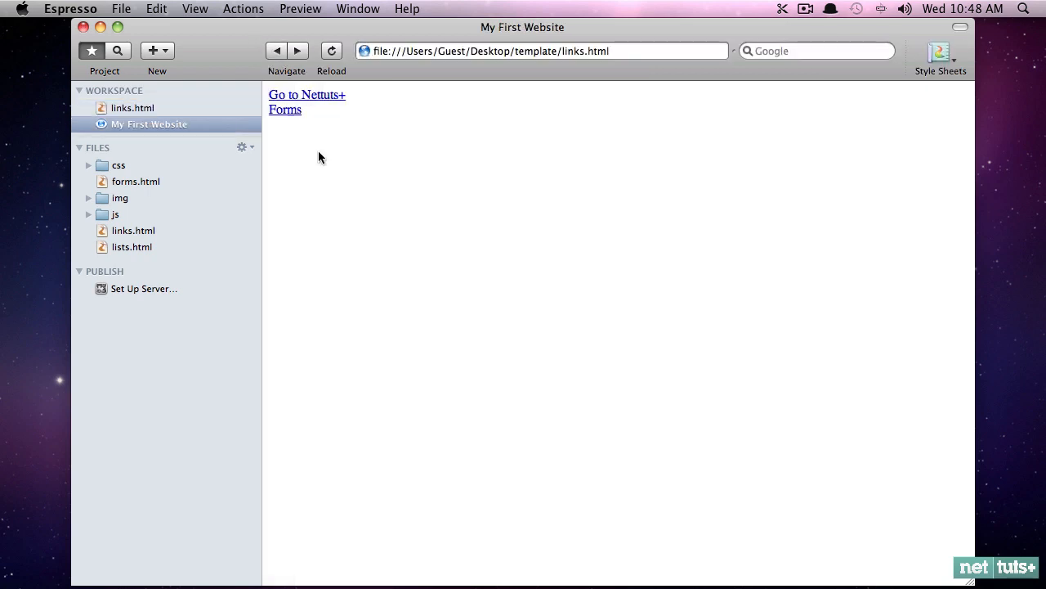
mouse_move(406, 99)
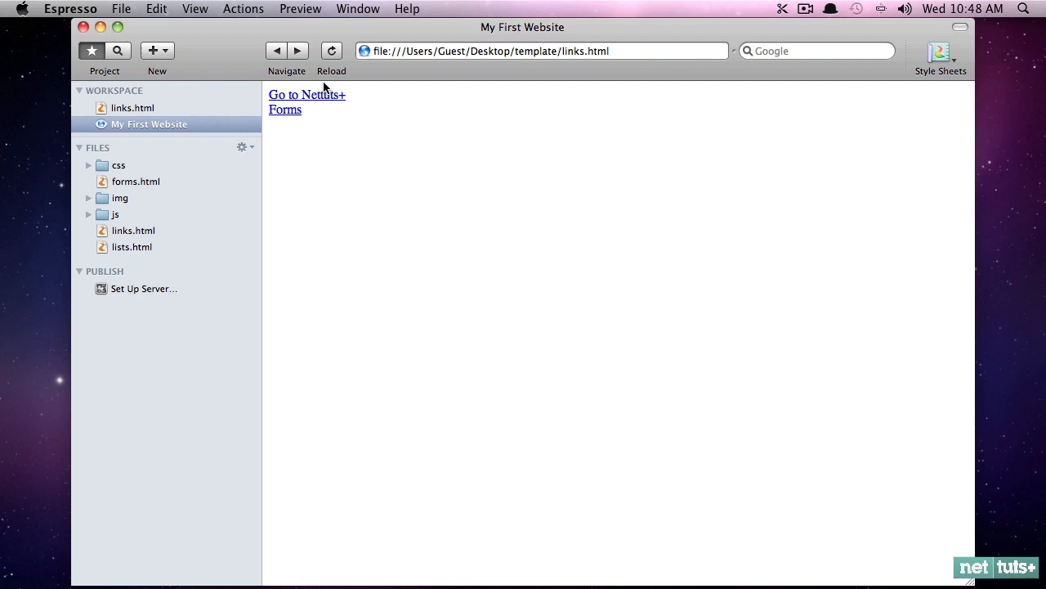
mouse_move(328, 98)
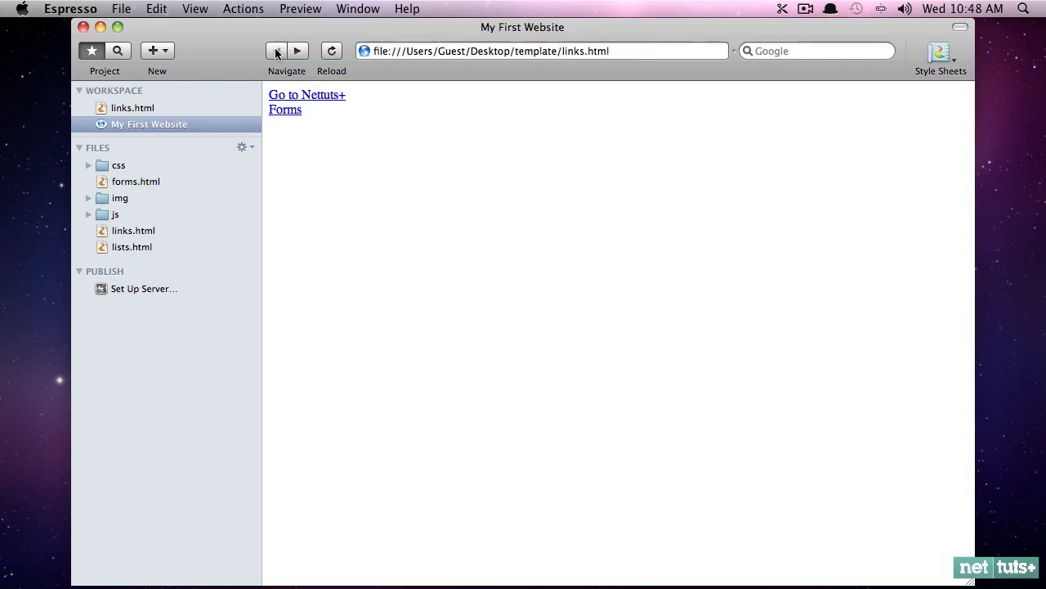
mouse_move(298, 117)
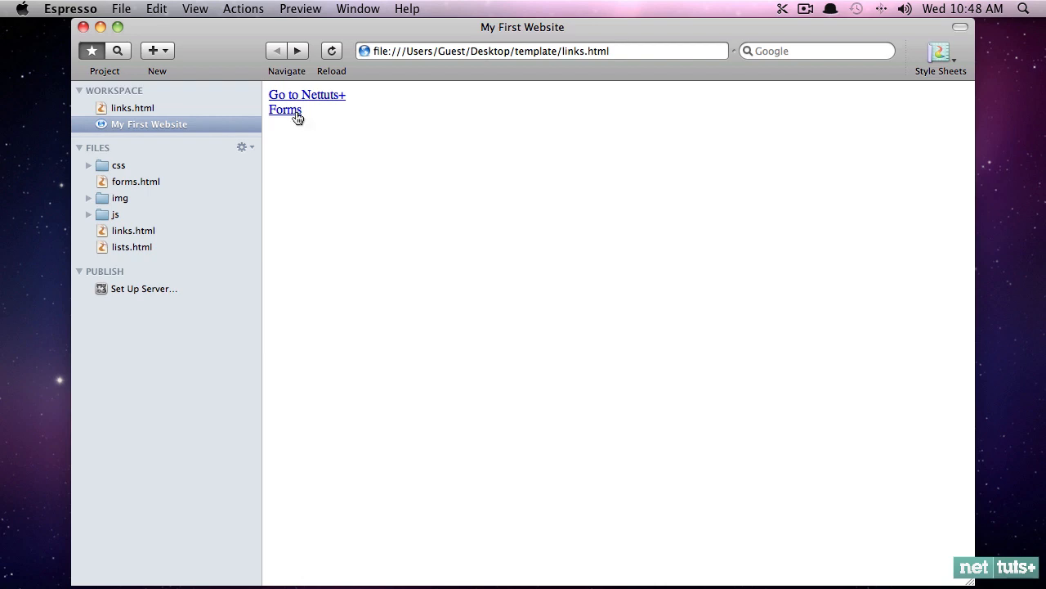
click(284, 109)
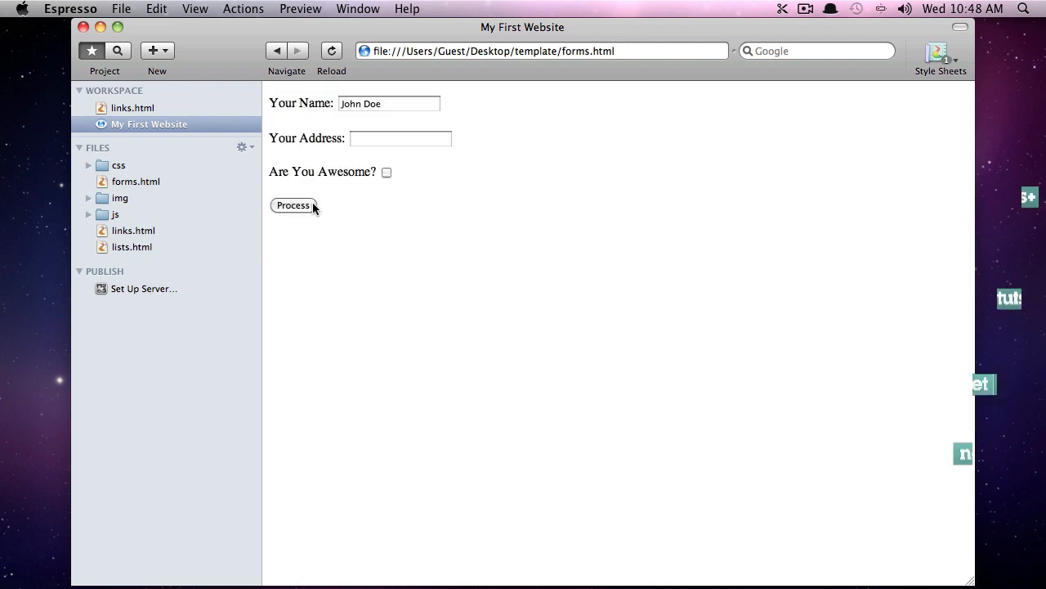